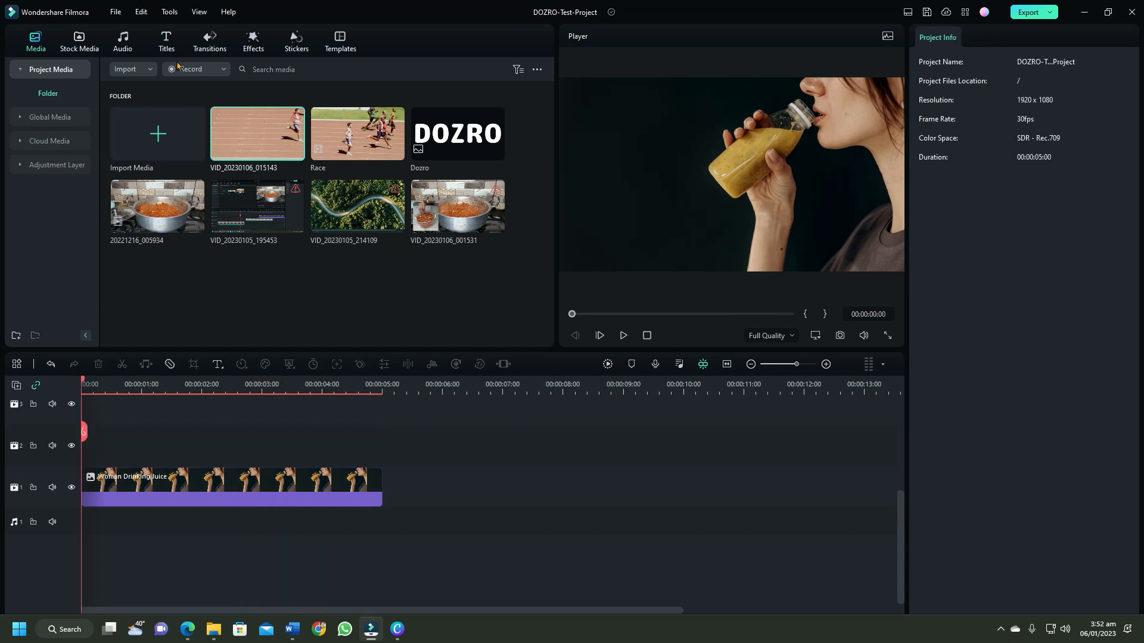
# Browse the Titles library categories and preview the Callout 3 template from Favorites
pyautogui.click(166, 42)
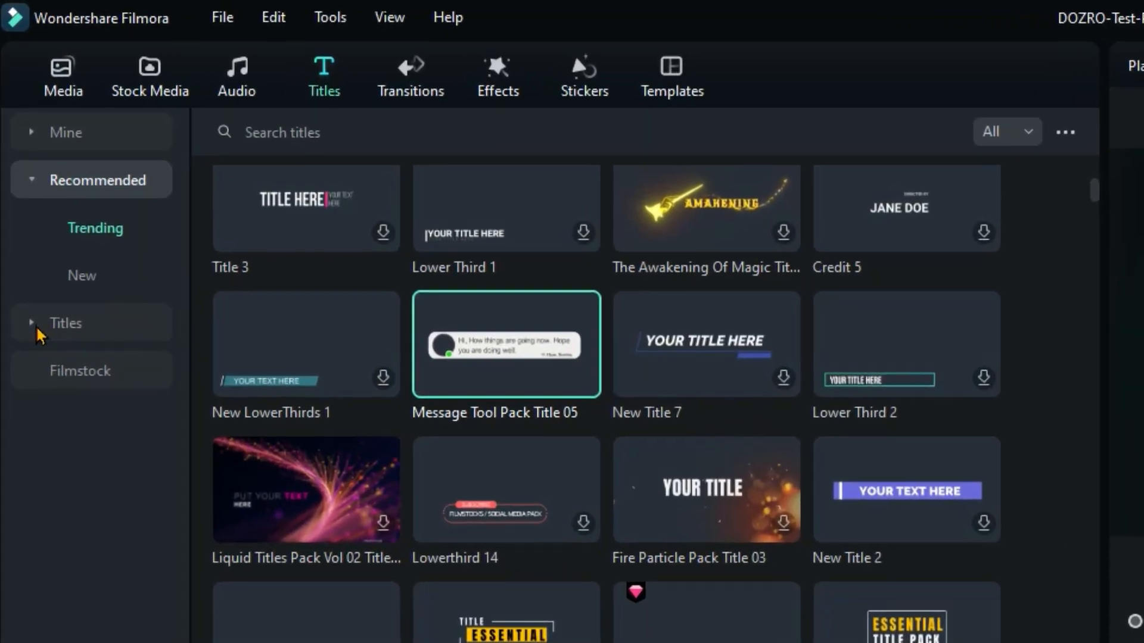
pyautogui.click(65, 323)
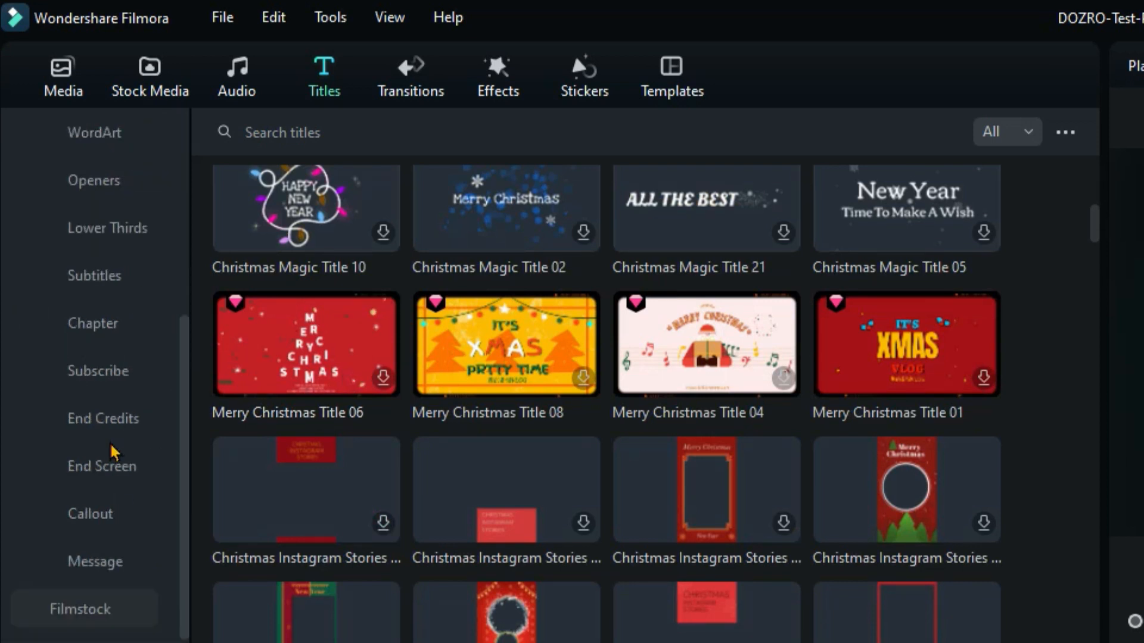
pyautogui.click(98, 371)
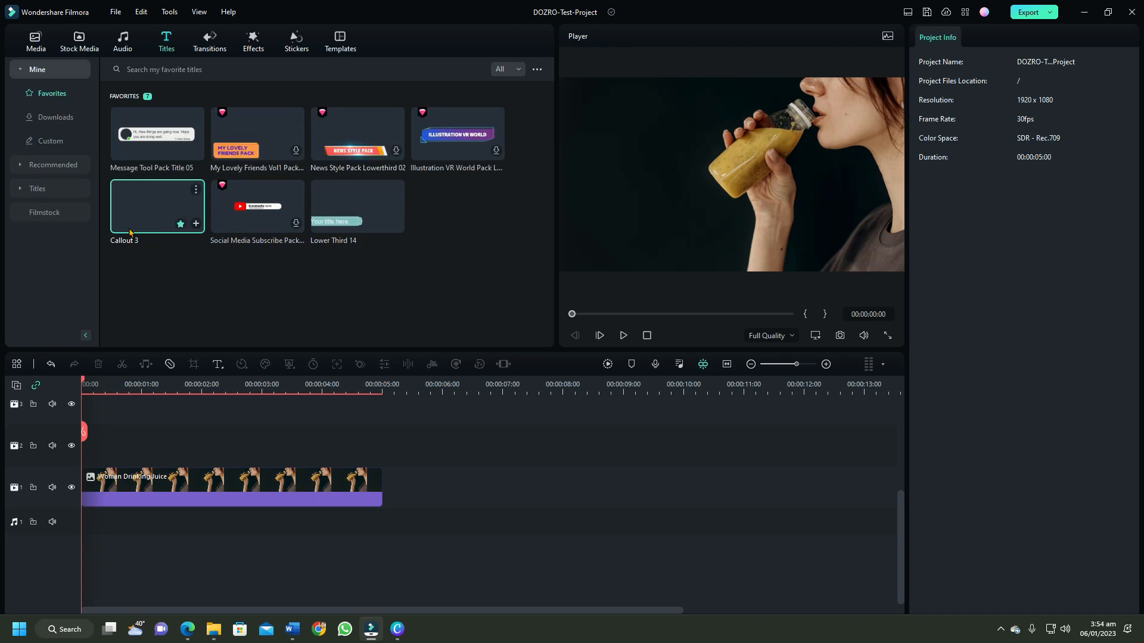
pyautogui.click(621, 335)
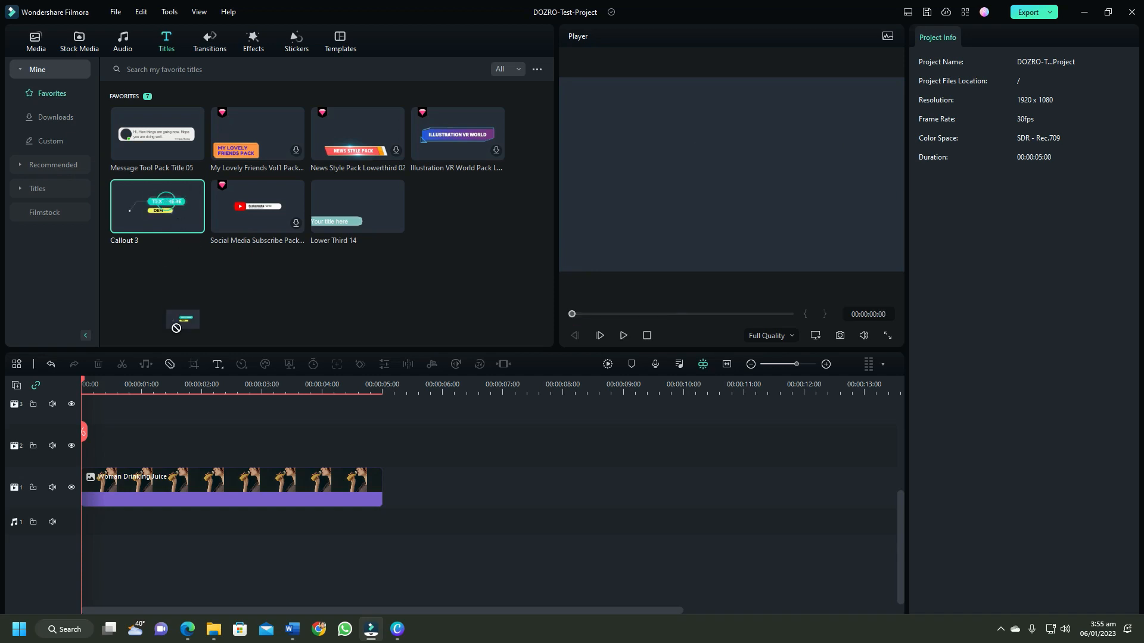
# Place Callout 3 on track 2 trimmed to the clip, lock track 1, and shift it left
pyautogui.moveTo(156, 205); pyautogui.dragTo(292, 451)
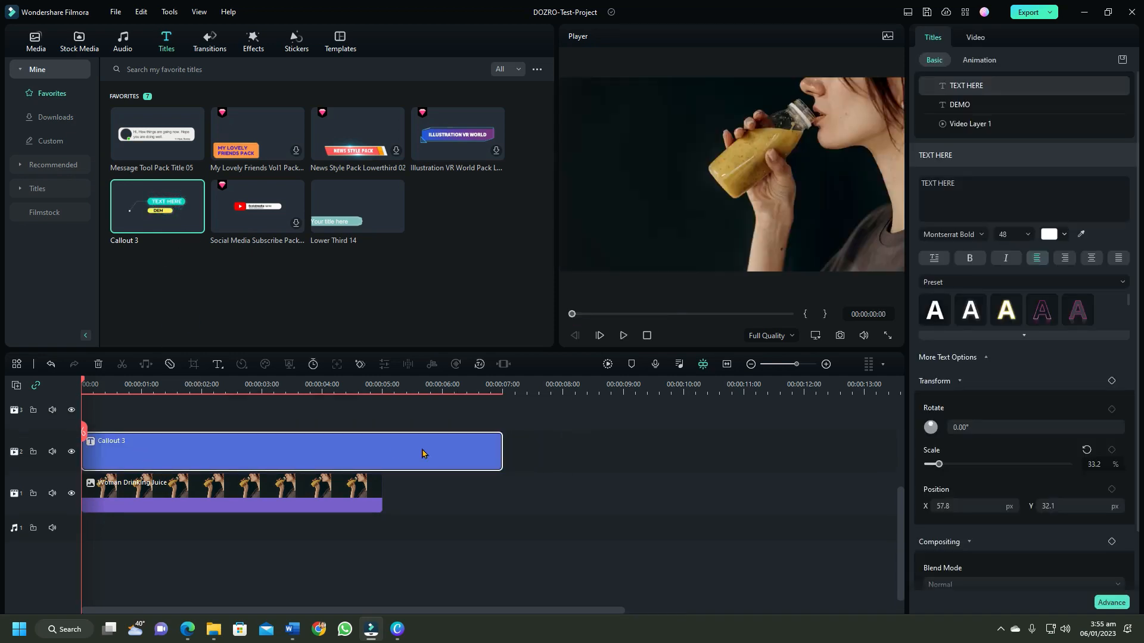
pyautogui.moveTo(501, 451); pyautogui.dragTo(380, 451)
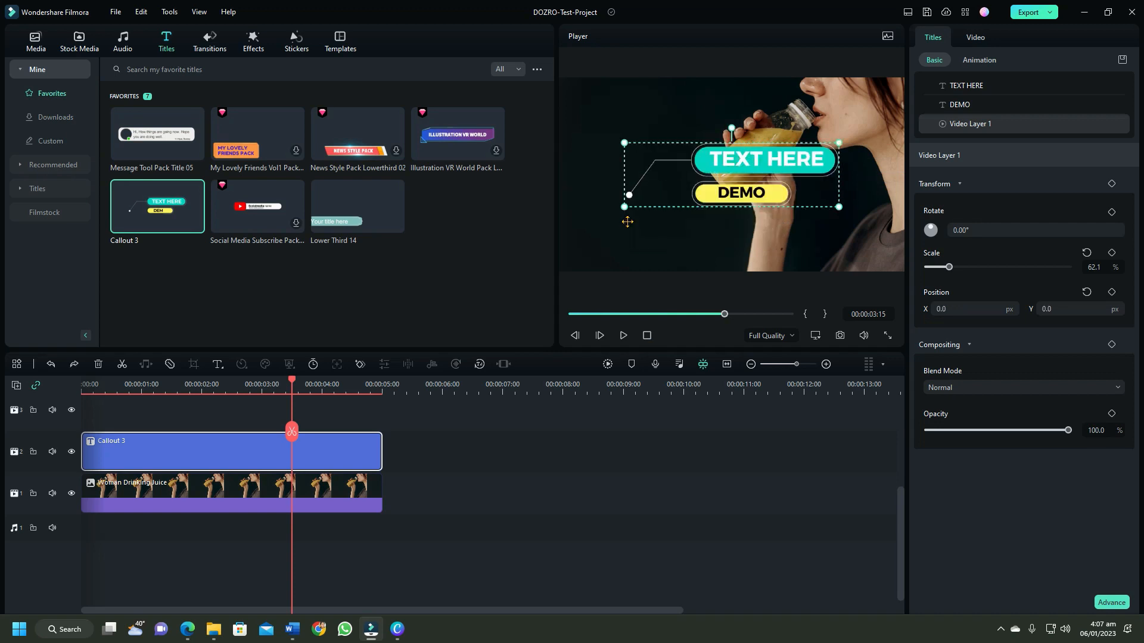
pyautogui.moveTo(323, 529)
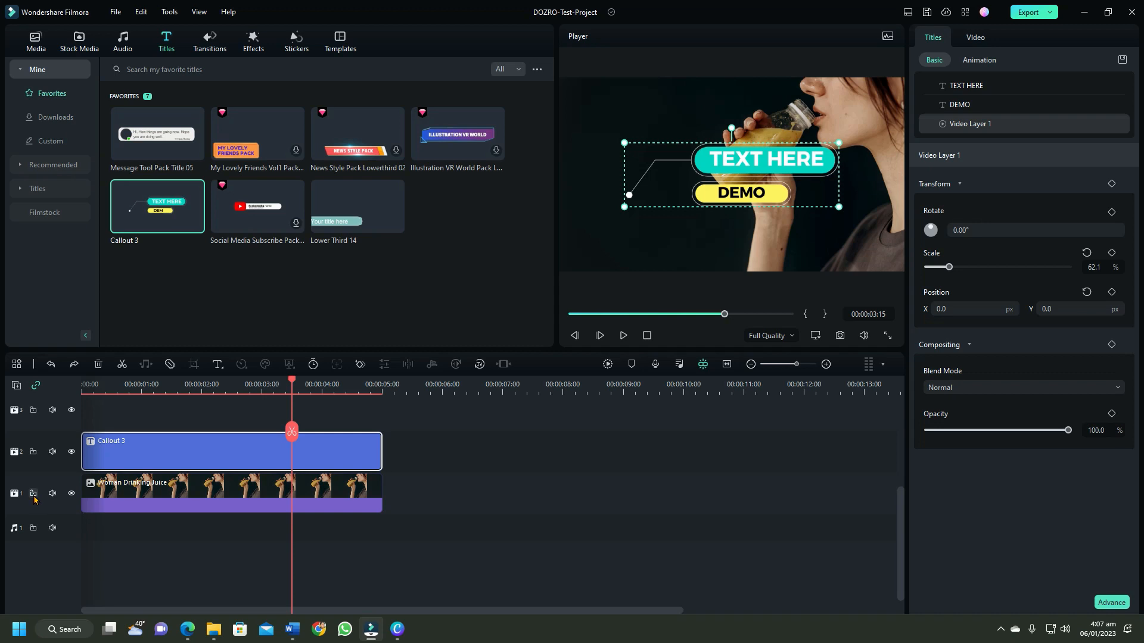
pyautogui.click(966, 85)
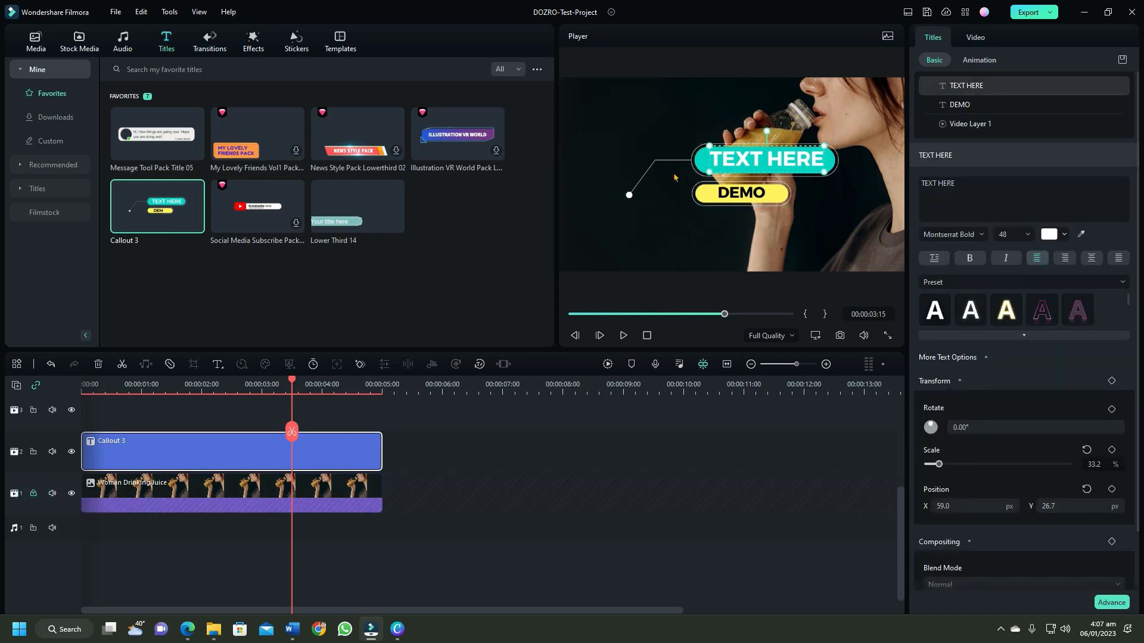
pyautogui.click(971, 124)
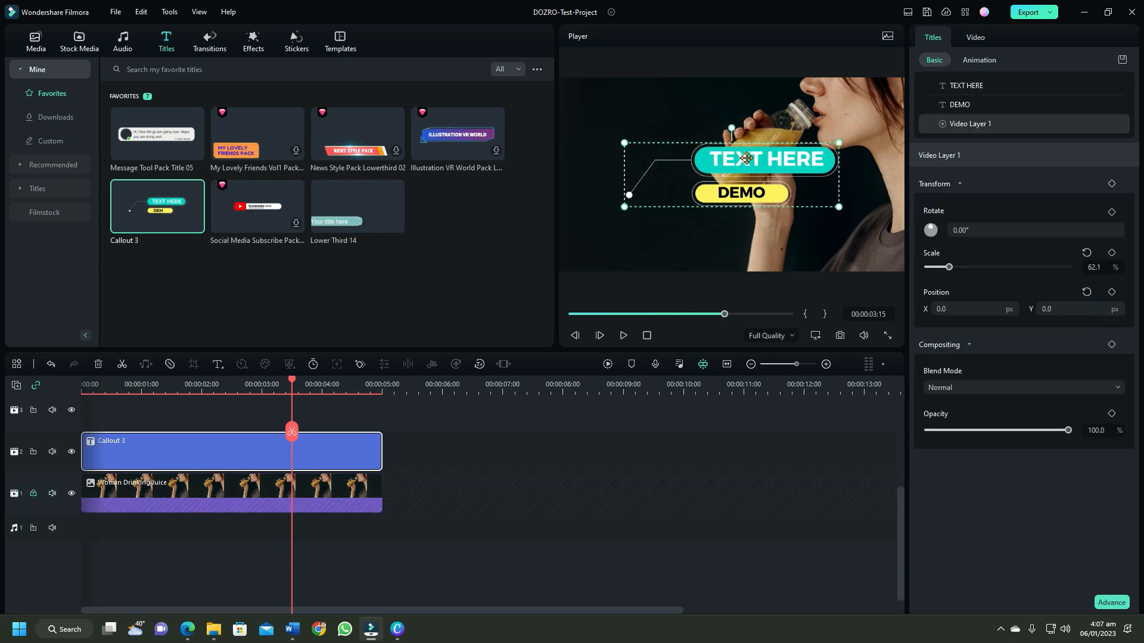
pyautogui.click(741, 193)
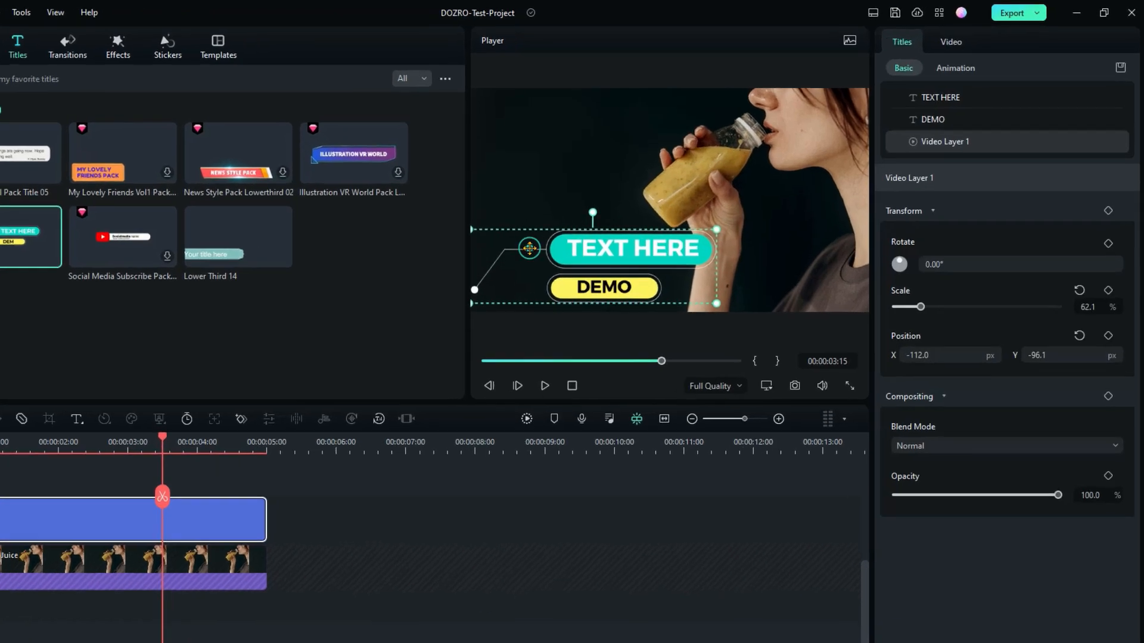
# Delete the callout's DEMO and graphic layers, keeping only the TEXT HERE caption
pyautogui.click(932, 119)
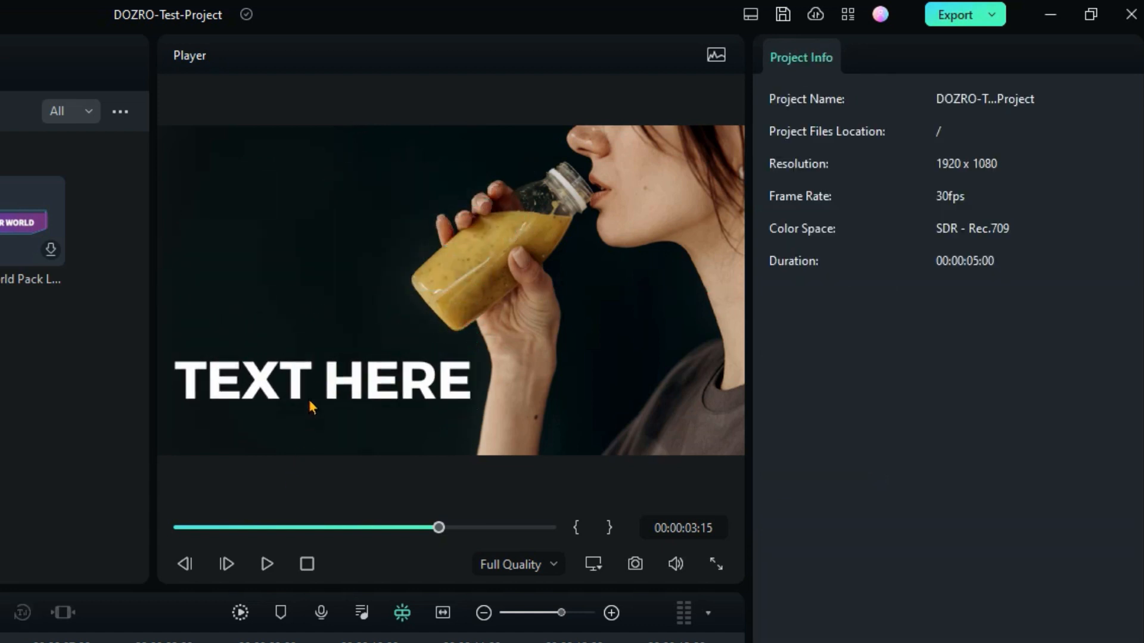
# Replace the TEXT HERE caption with 'DOZ', then switch to the Word document
pyautogui.click(322, 380)
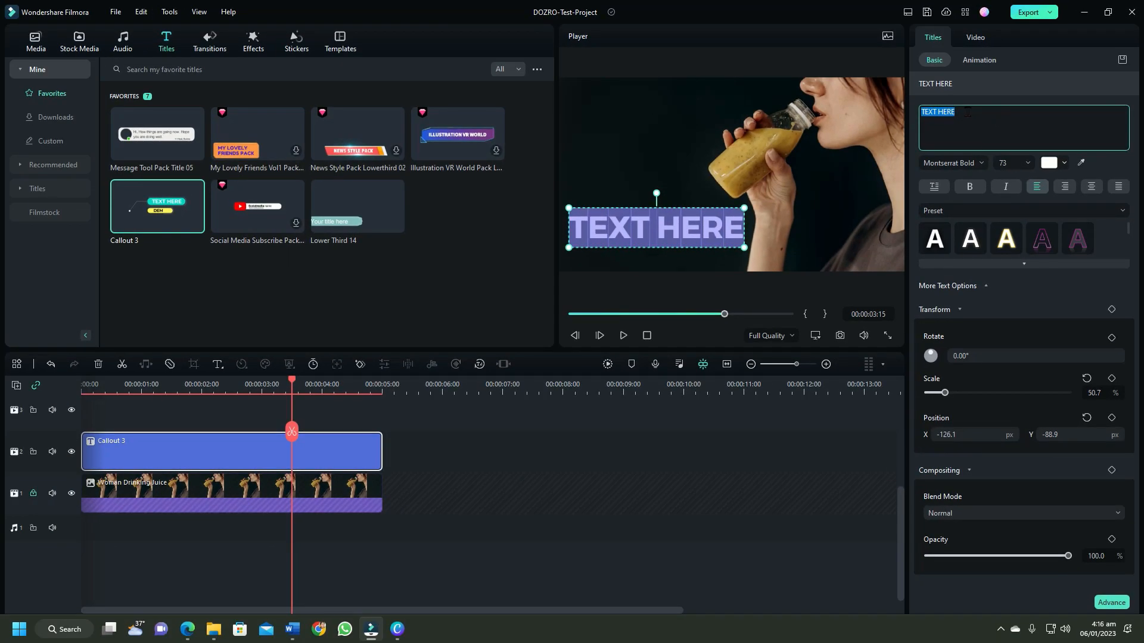
pyautogui.write('DOZ')
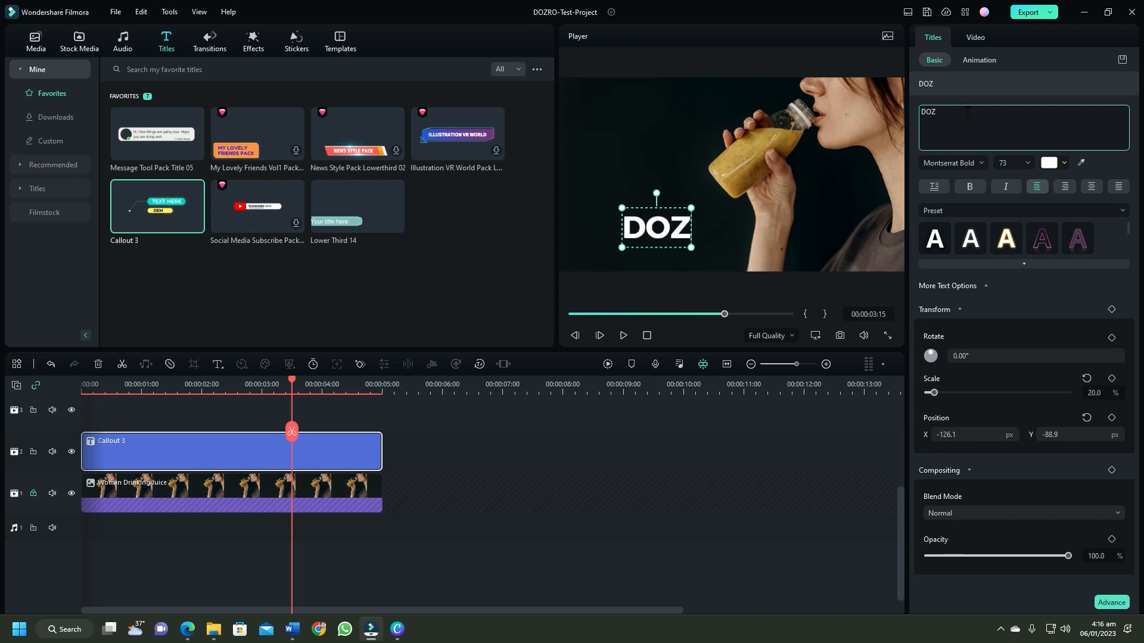
pyautogui.click(291, 634)
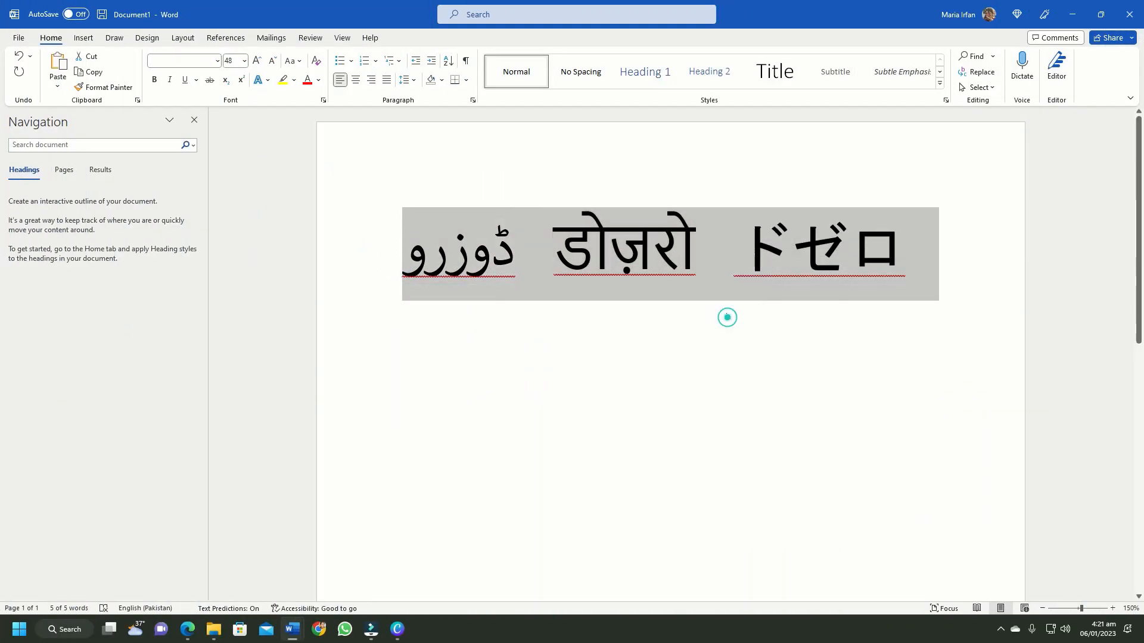
pyautogui.click(371, 630)
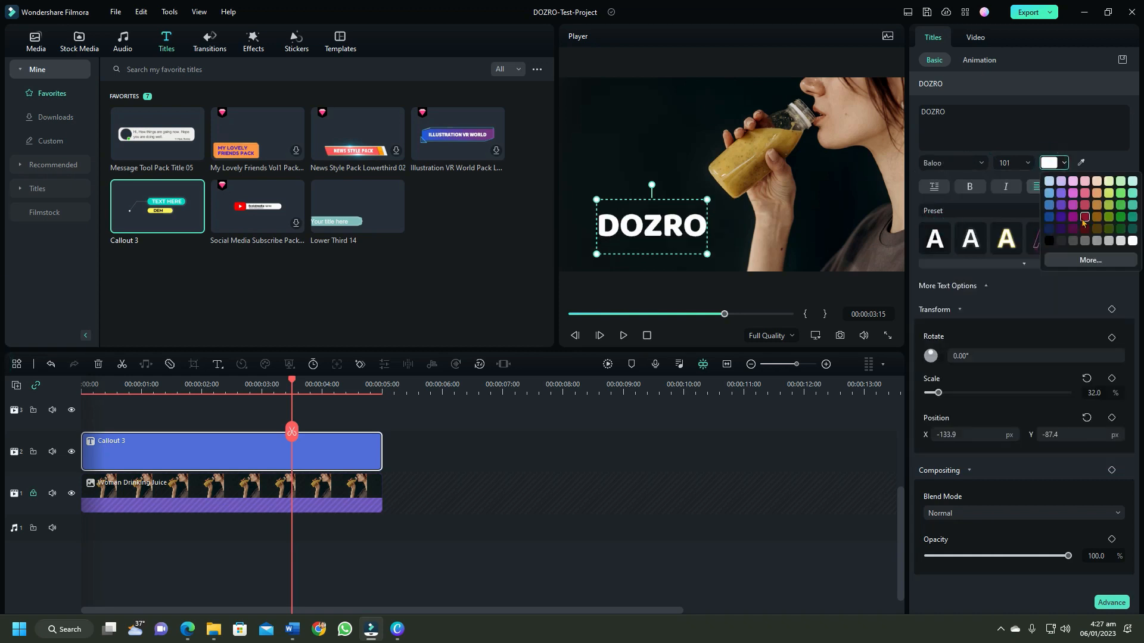
# Try a colour for the DOZRO caption in the swatch picker
pyautogui.moveTo(939, 392); pyautogui.dragTo(1013, 393)
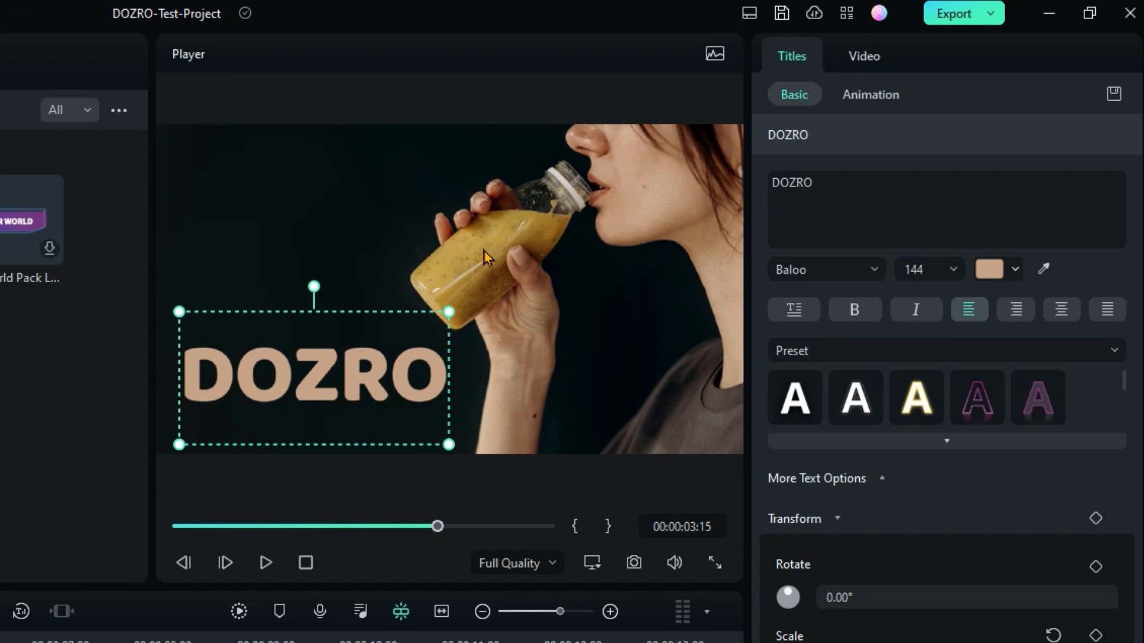
pyautogui.moveTo(375, 371)
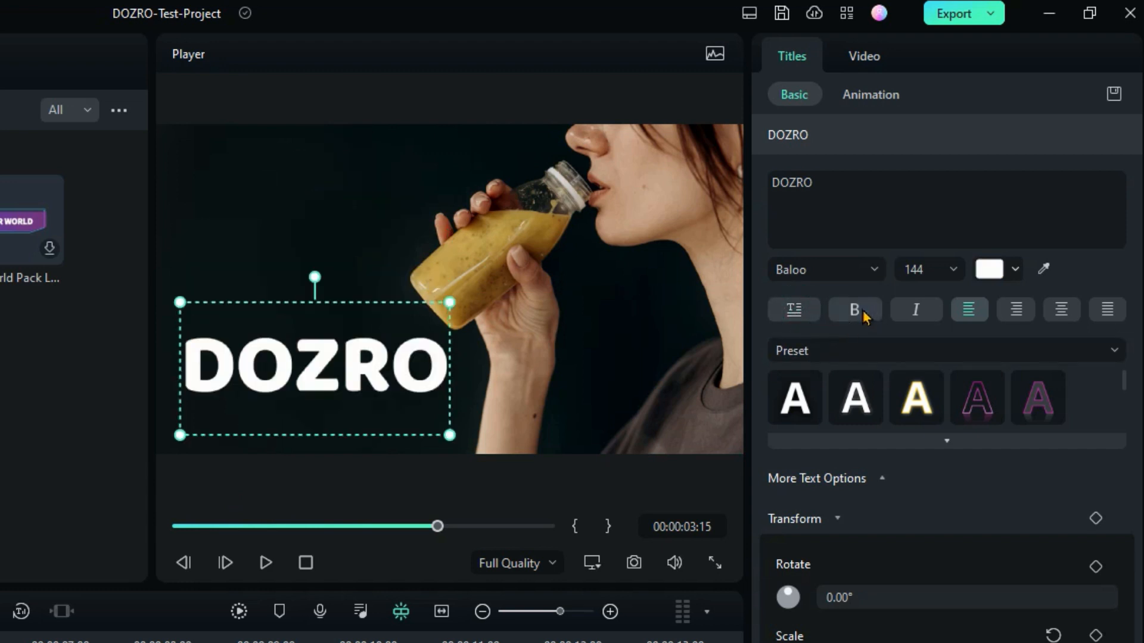
pyautogui.click(854, 309)
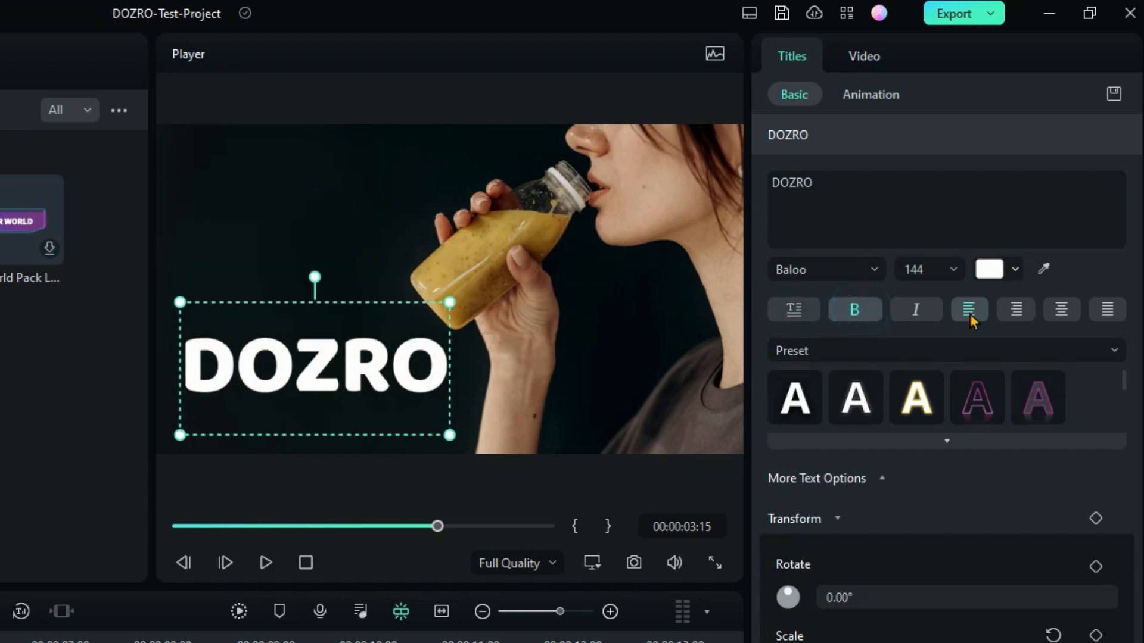
pyautogui.click(1015, 309)
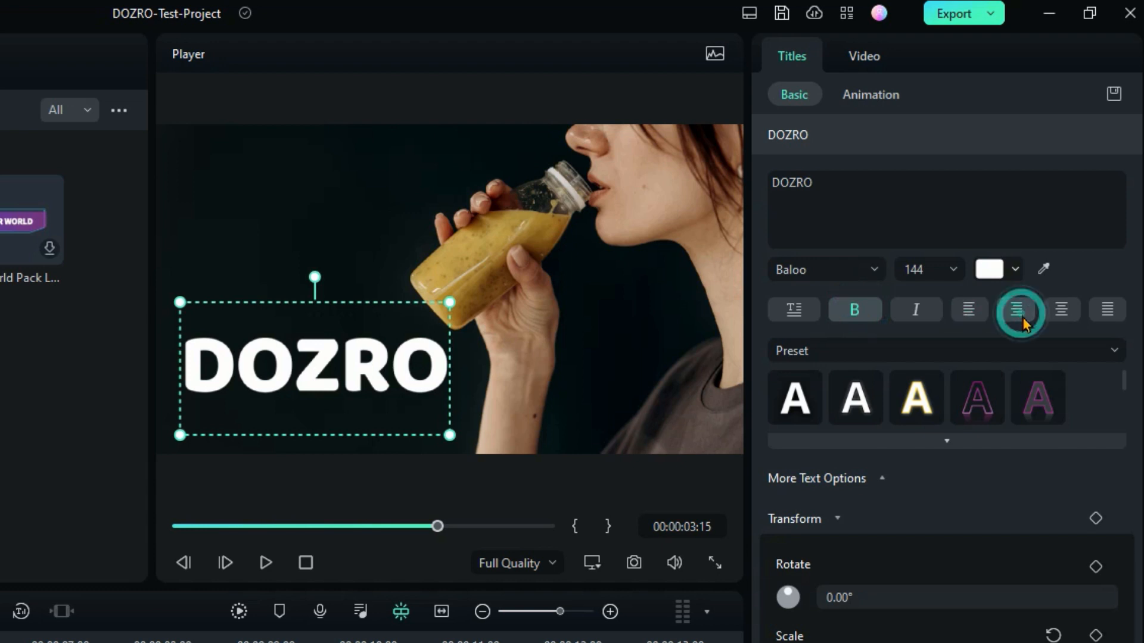
pyautogui.click(976, 398)
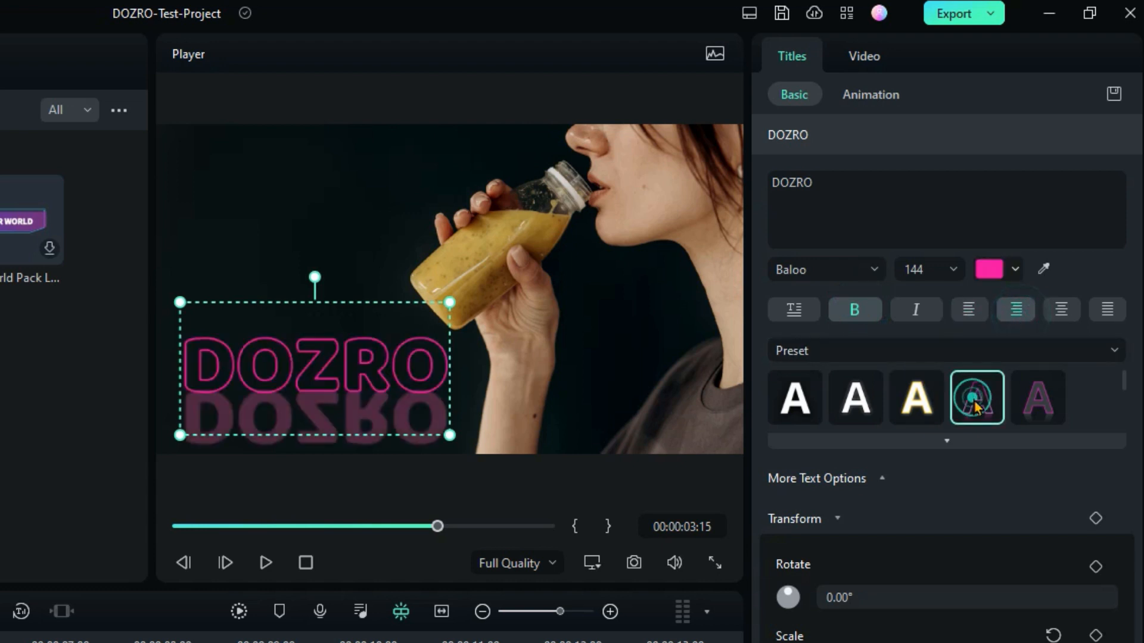
pyautogui.click(1036, 397)
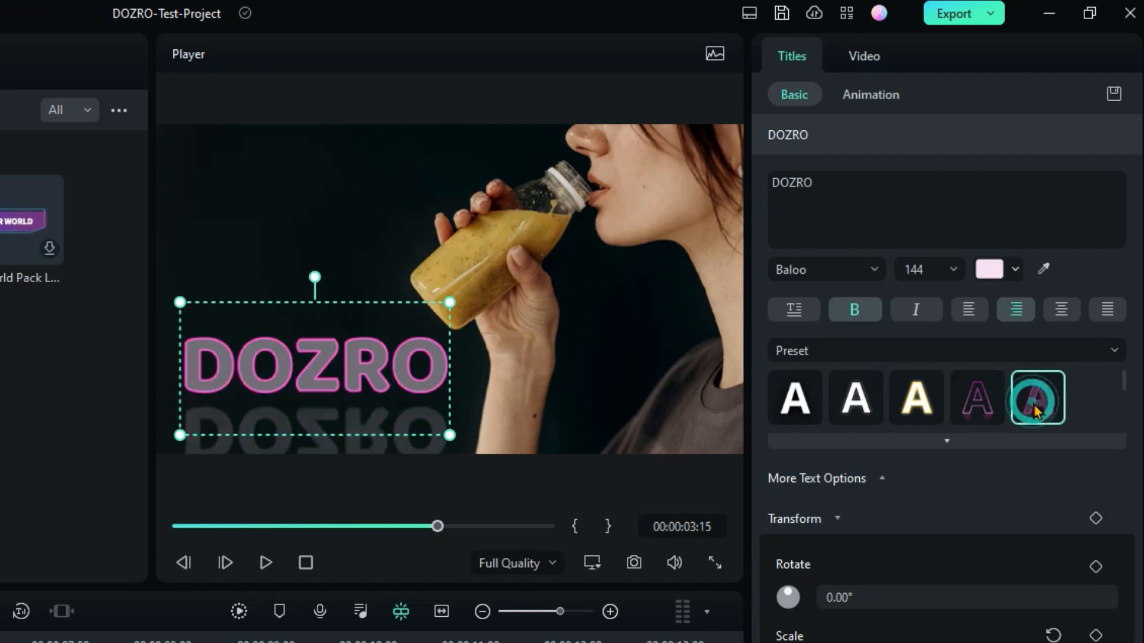
pyautogui.click(1036, 397)
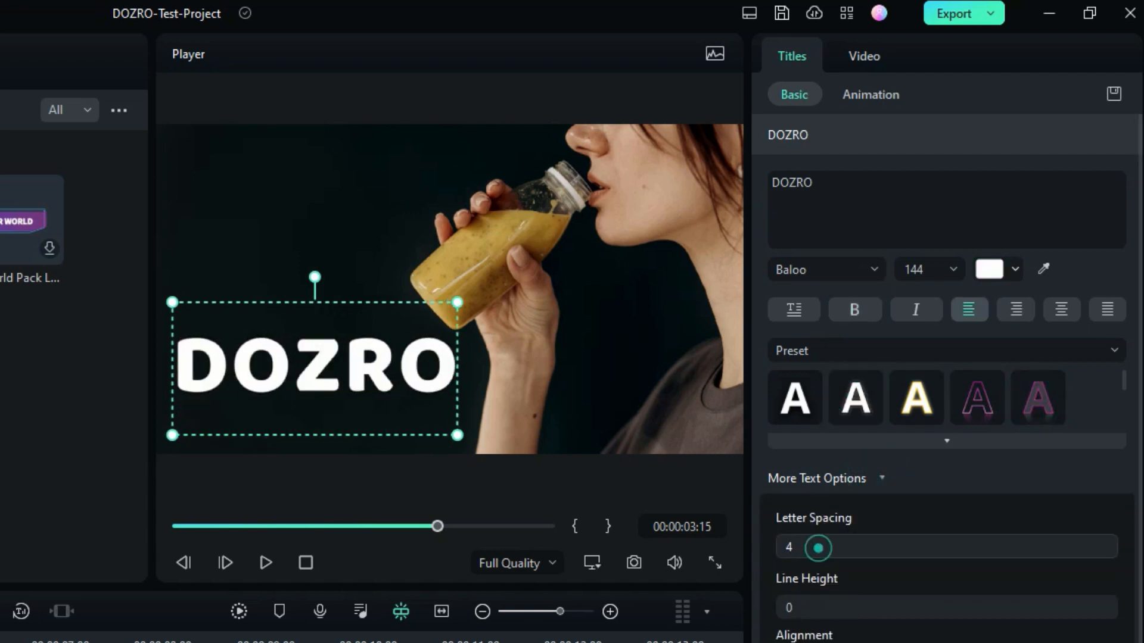
# Widen the DOZRO letter spacing slightly and reset the title's rotation to 0.00°
pyautogui.moveTo(817, 548); pyautogui.dragTo(828, 548)
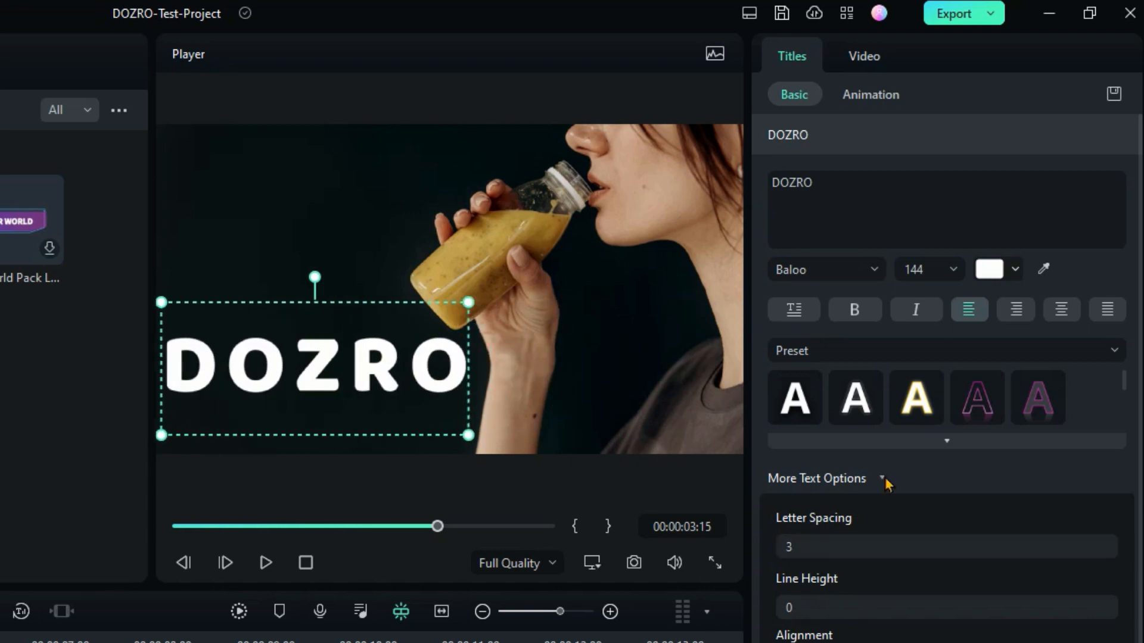
pyautogui.click(881, 478)
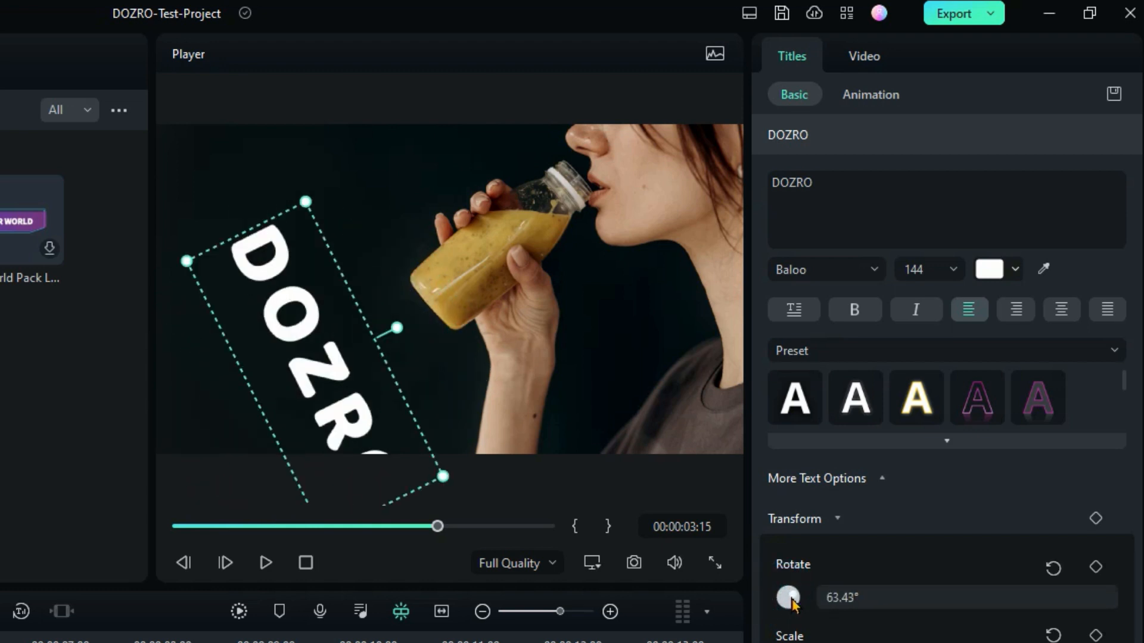
pyautogui.click(1053, 568)
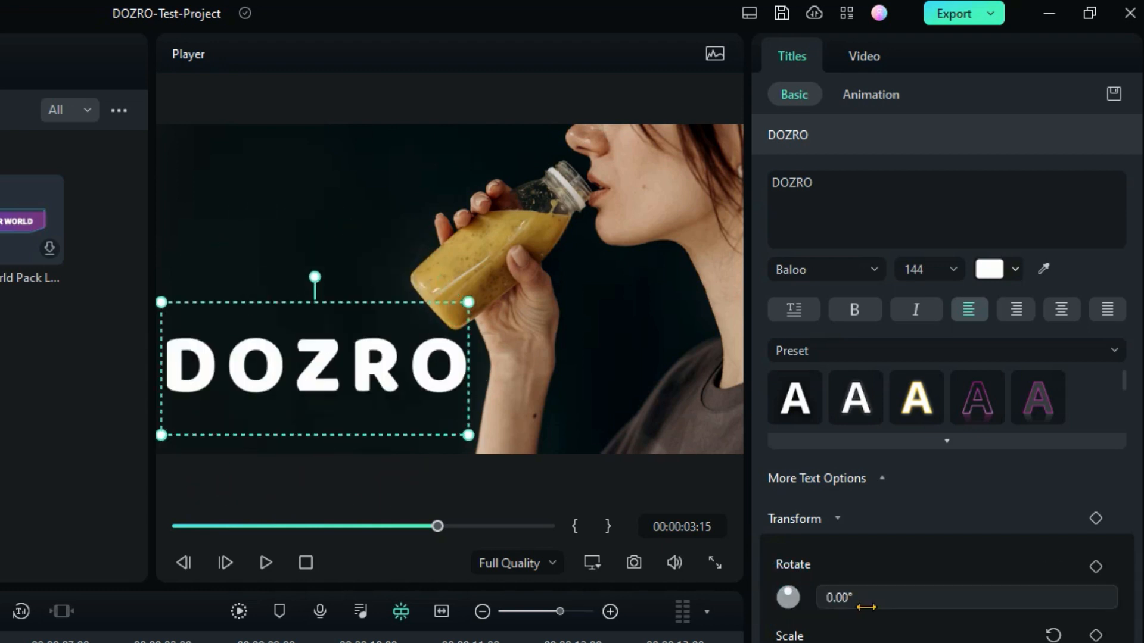
pyautogui.moveTo(861, 597); pyautogui.dragTo(861, 598)
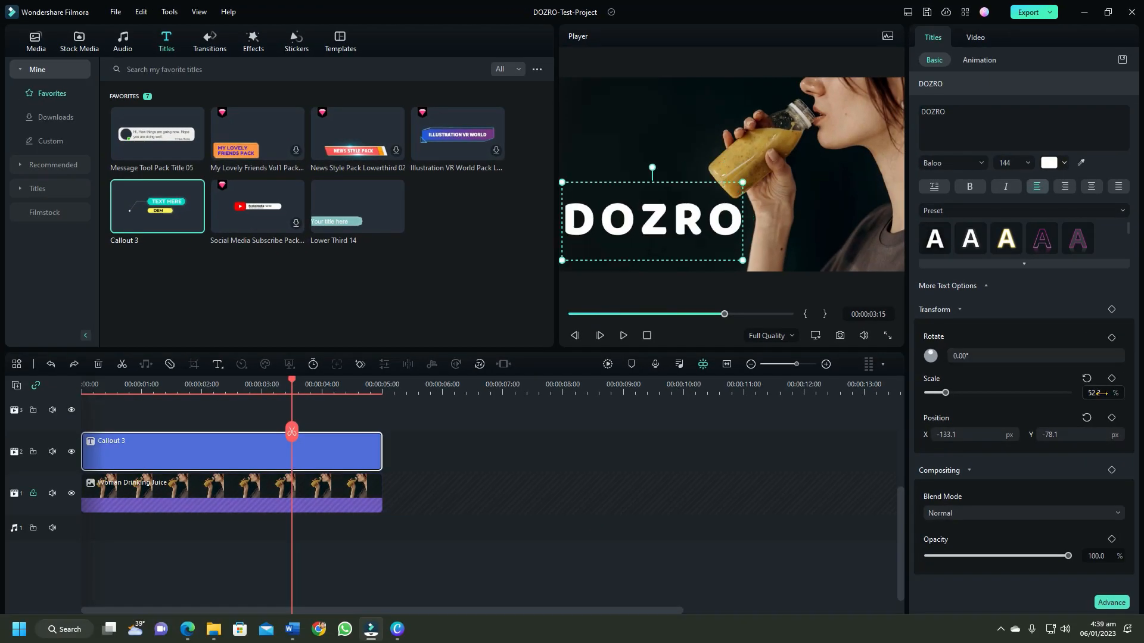
# Shrink DOZRO to 47.7% scale at size 132 and enter -1 in Position
pyautogui.moveTo(740, 182); pyautogui.dragTo(752, 178)
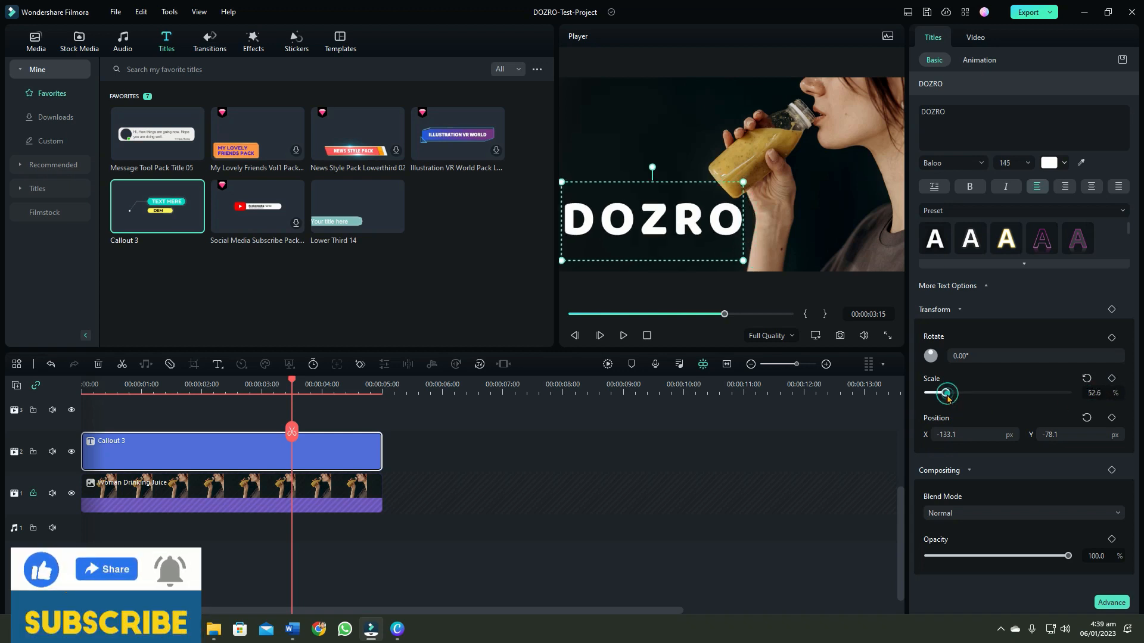
pyautogui.moveTo(949, 392); pyautogui.dragTo(943, 393)
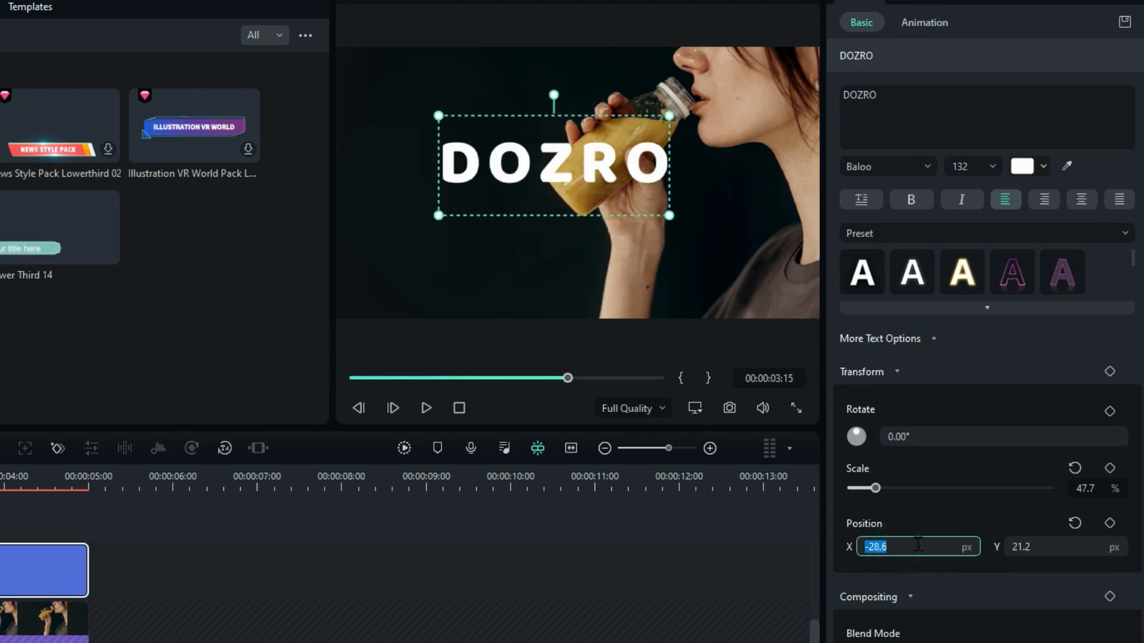
pyautogui.write('-13')
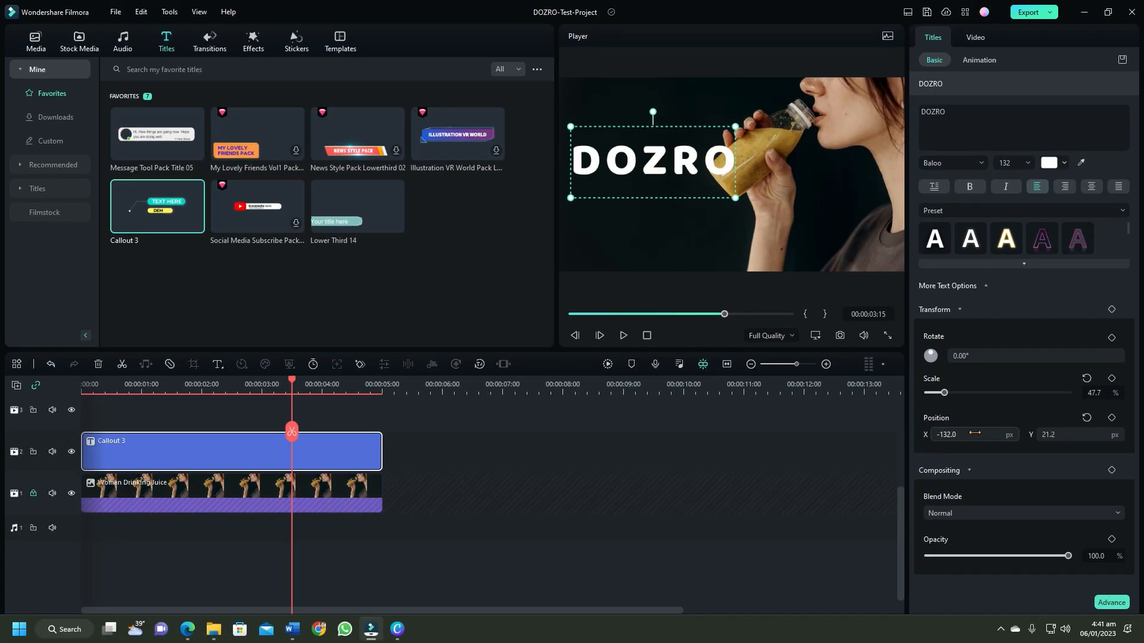
# Move DOZRO lower, level with the juice bottle, leaving blending at Normal
pyautogui.moveTo(652, 159); pyautogui.dragTo(650, 224)
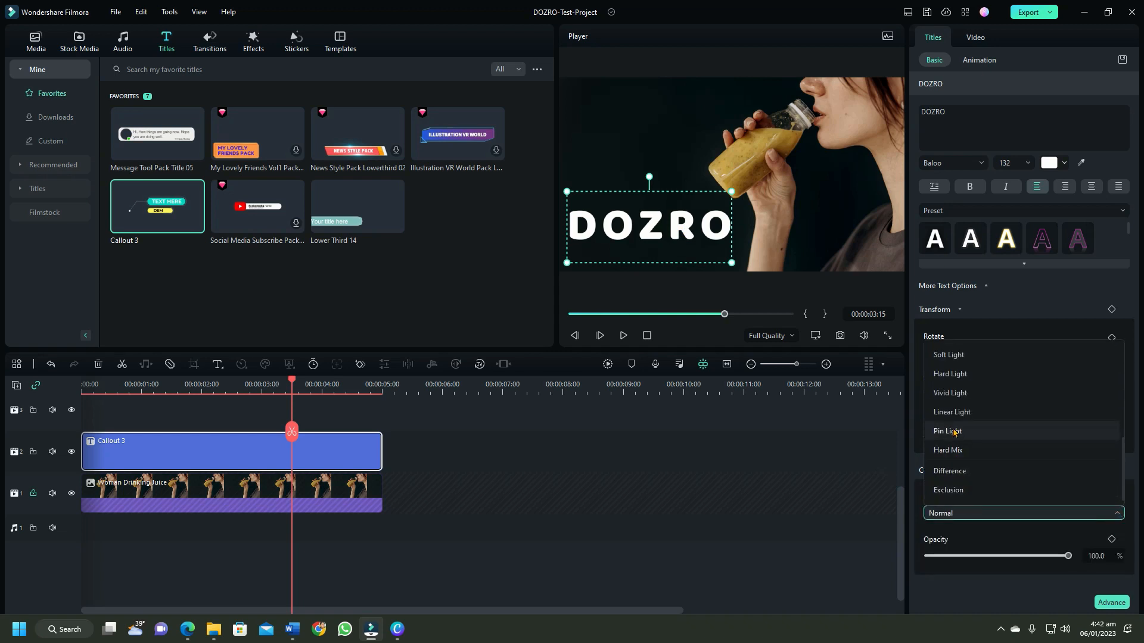
pyautogui.click(978, 60)
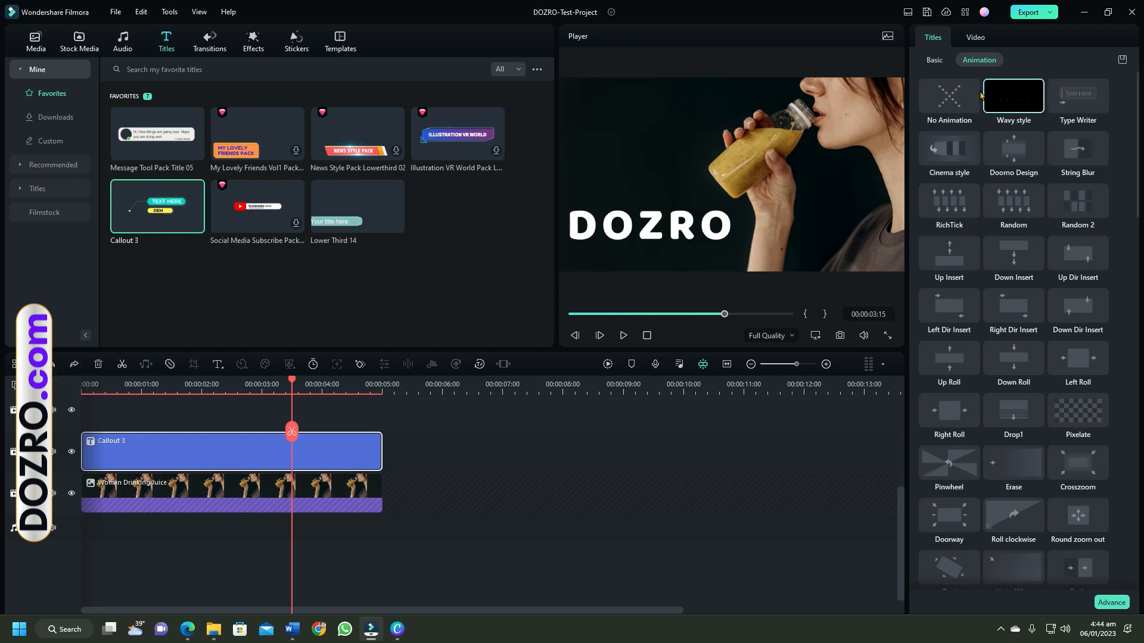
pyautogui.moveTo(949, 96)
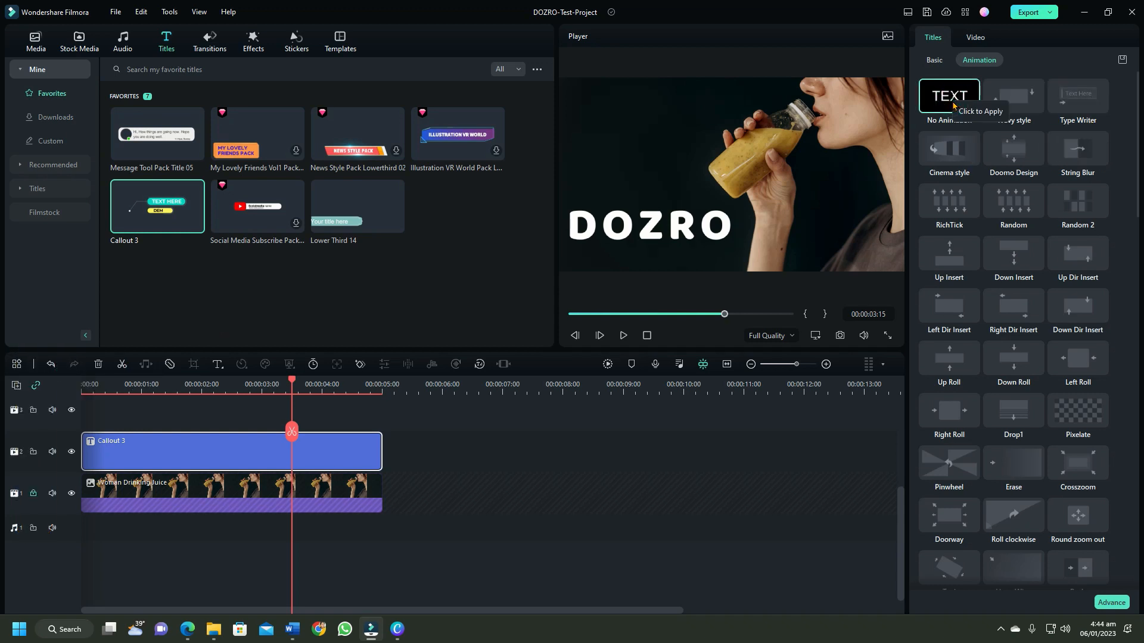
pyautogui.click(935, 60)
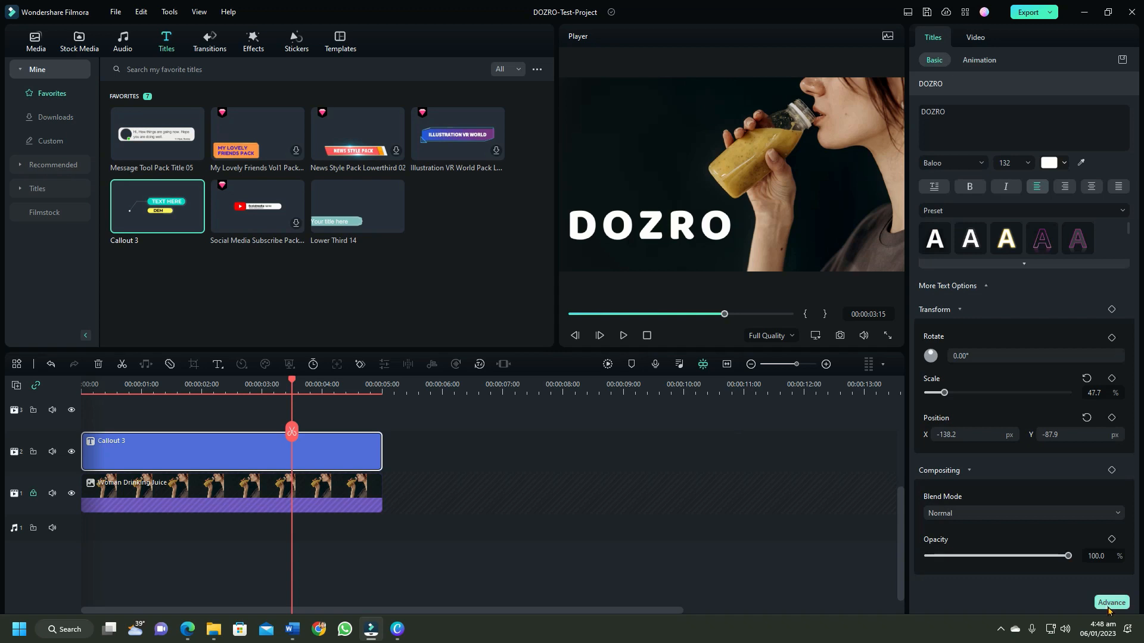
pyautogui.click(1109, 603)
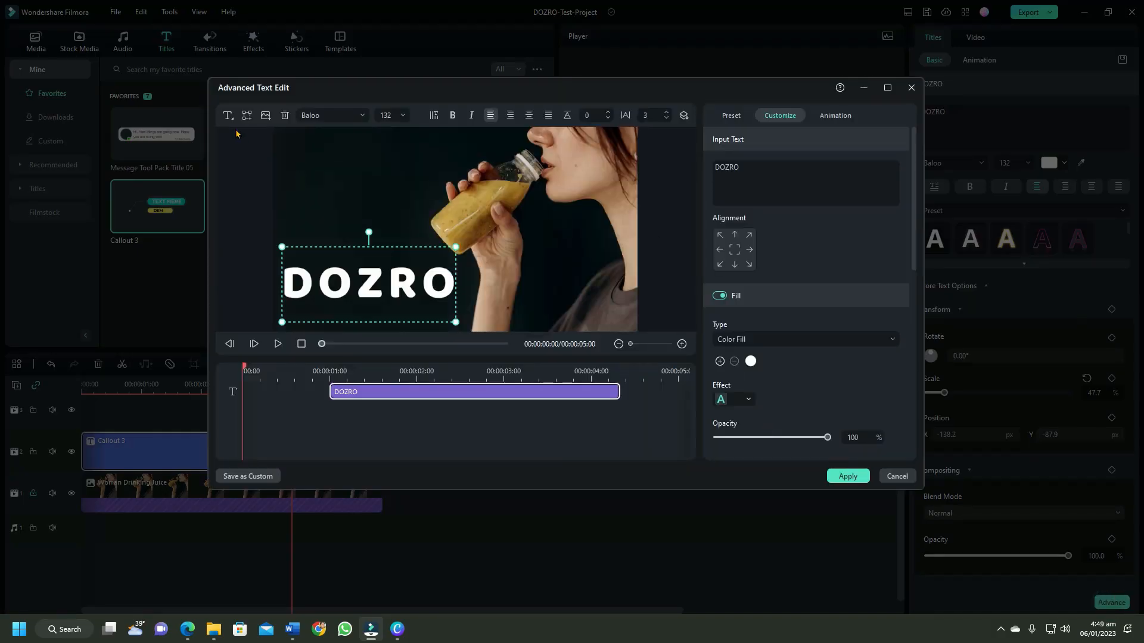
pyautogui.click(246, 115)
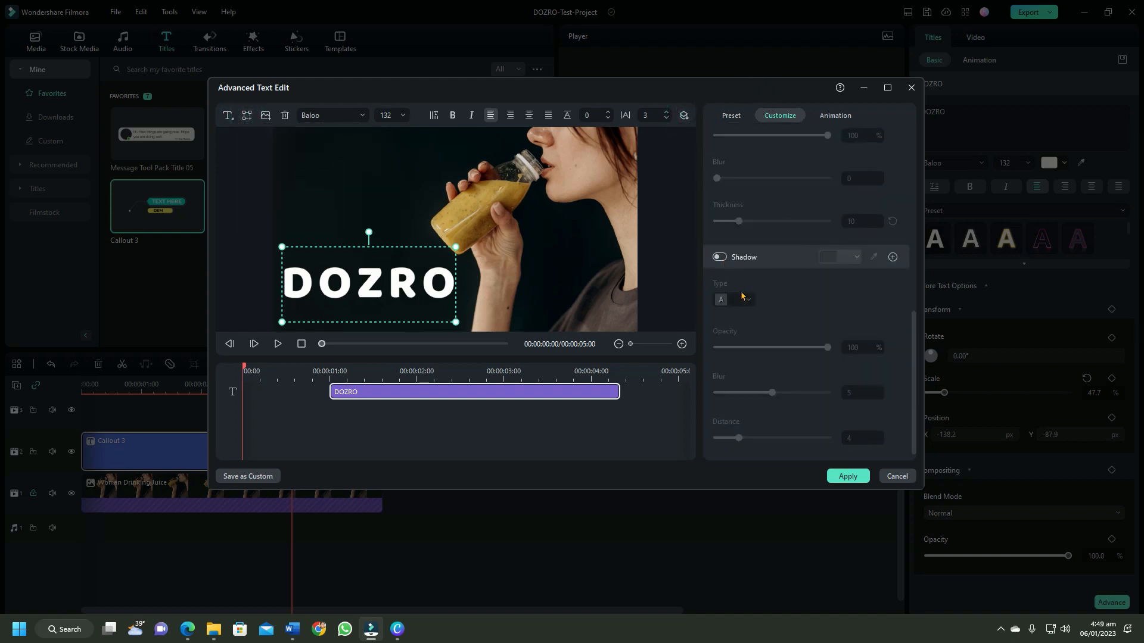
pyautogui.click(718, 256)
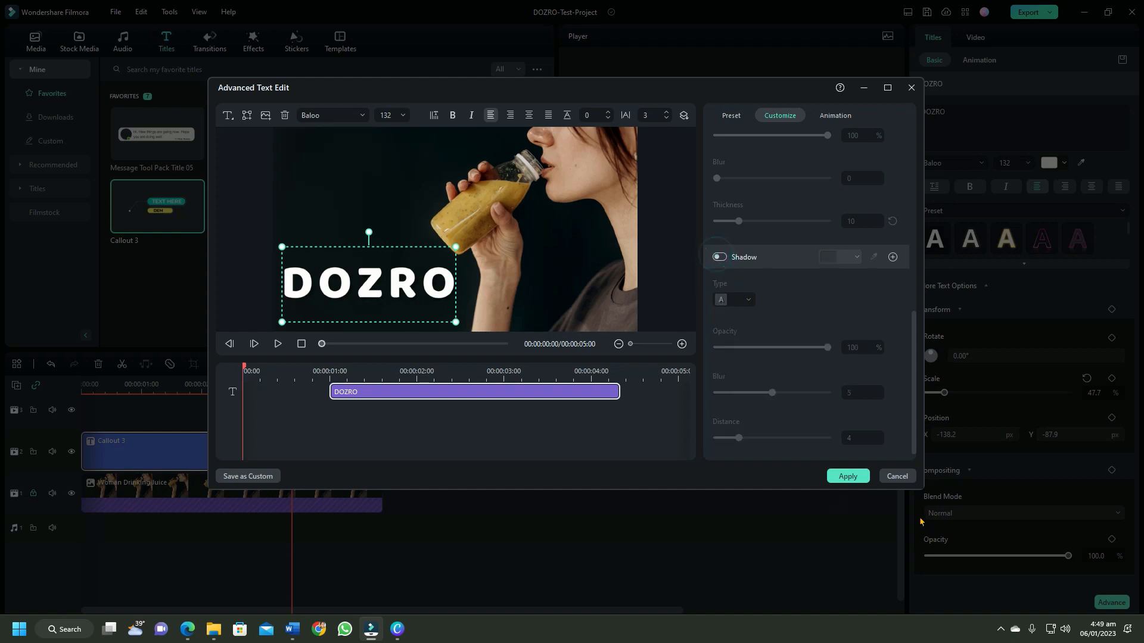
pyautogui.click(846, 476)
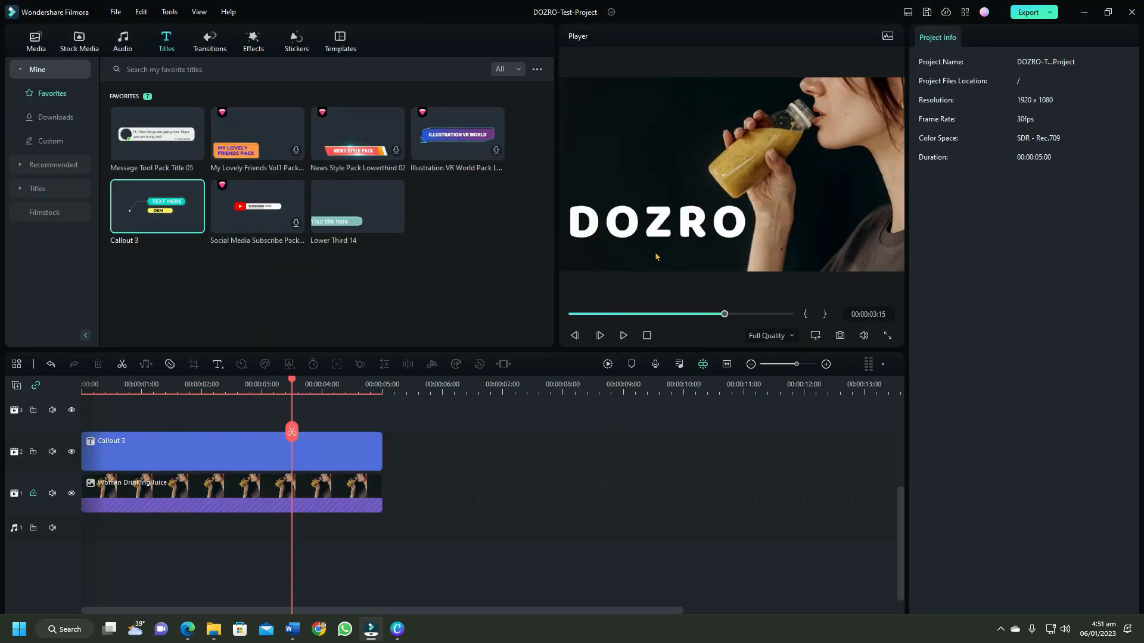
# Delete the DOZRO title clip from the timeline and return to Mine > Favorites
pyautogui.click(230, 451)
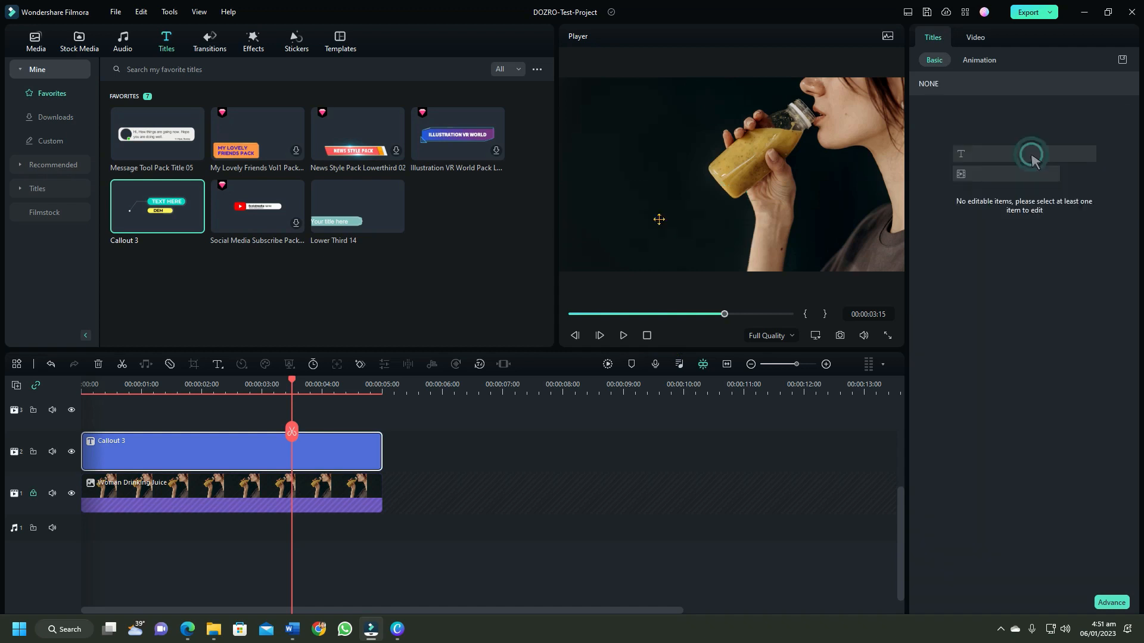
pyautogui.click(219, 451)
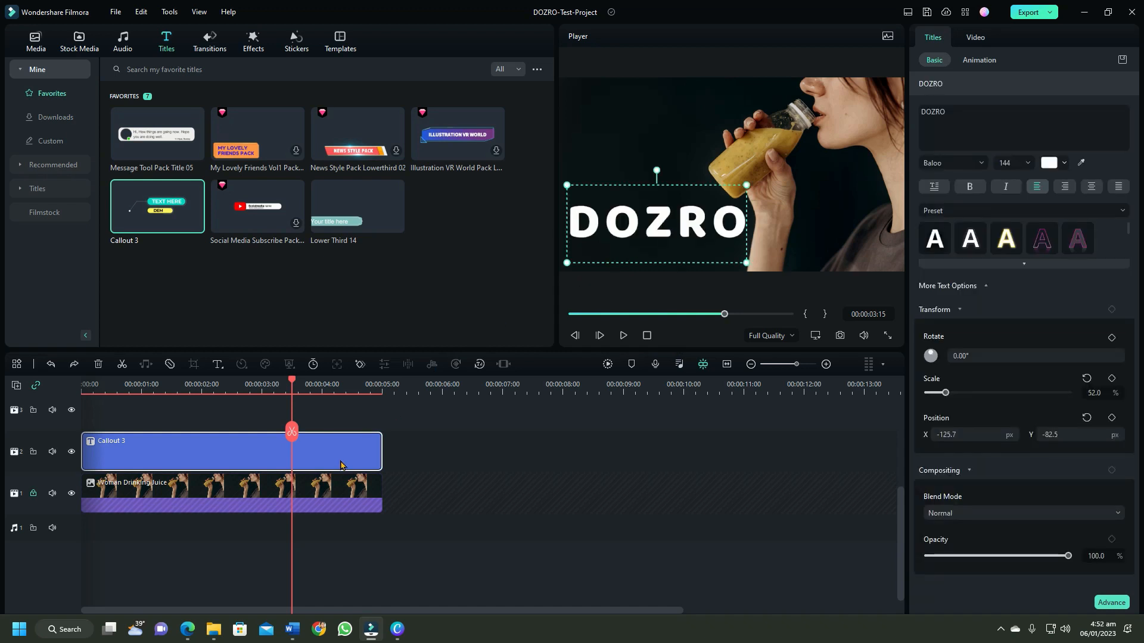
pyautogui.rightClick(340, 451)
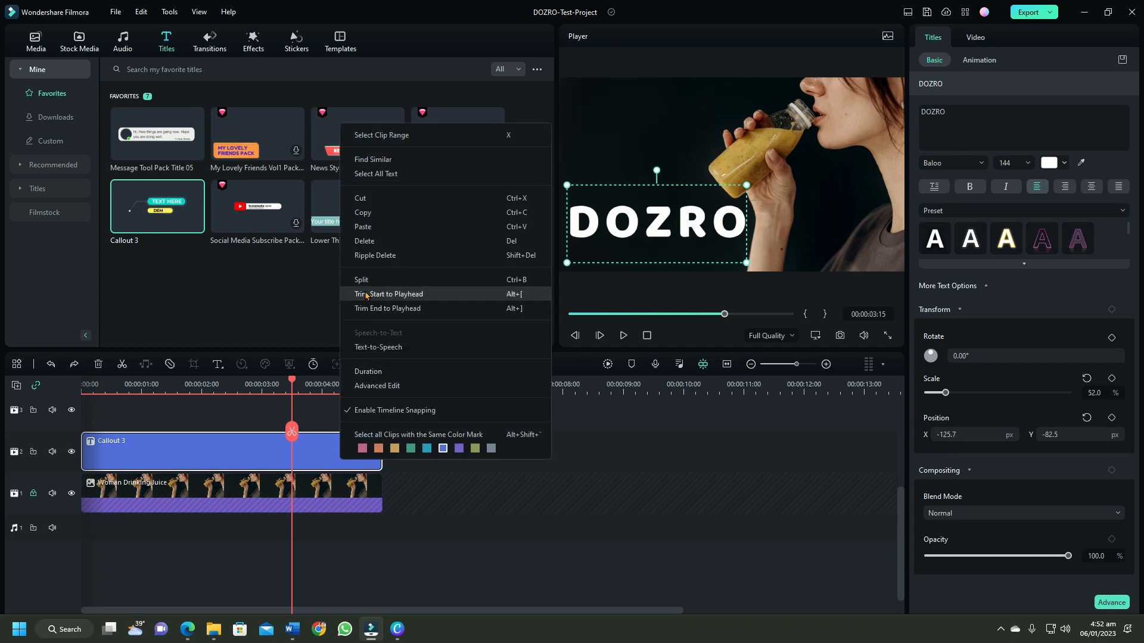
pyautogui.moveTo(370, 241)
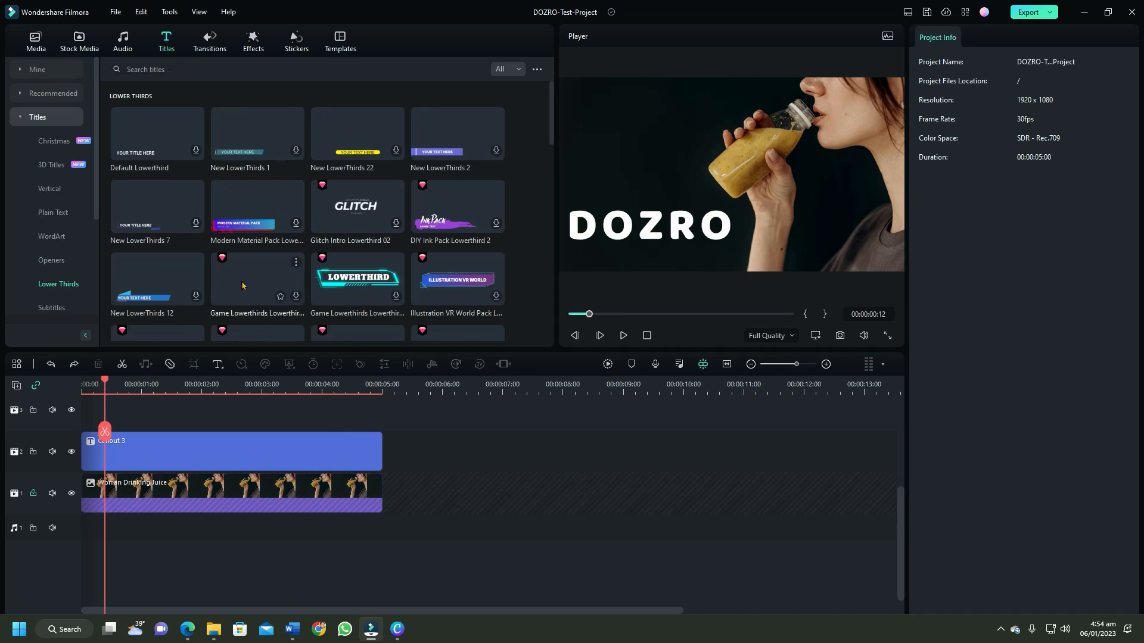
pyautogui.moveTo(257, 282)
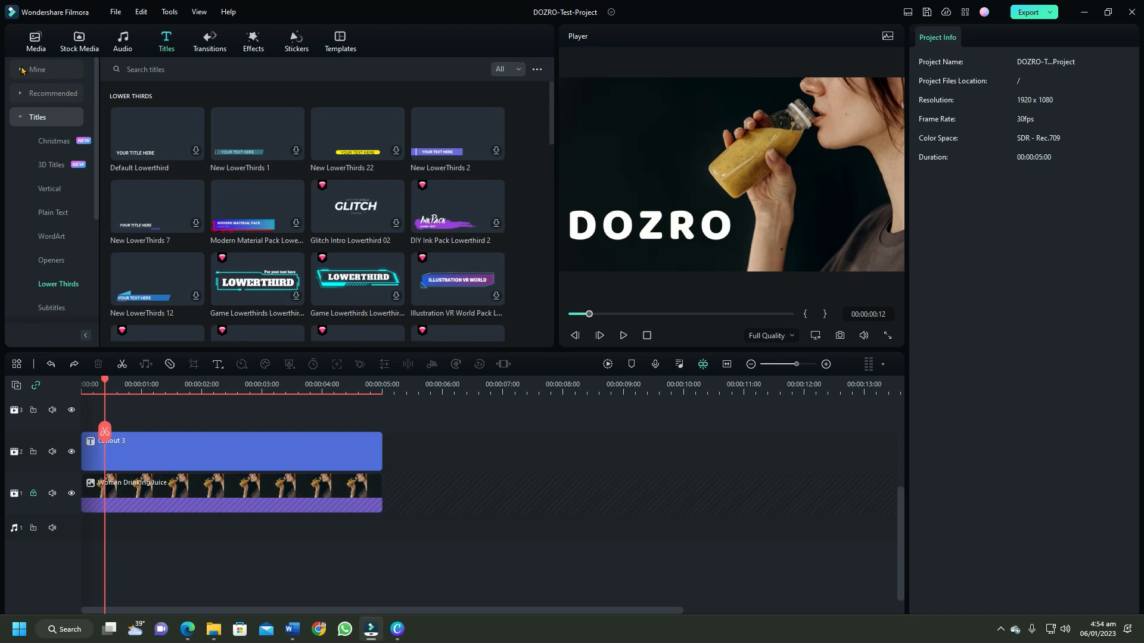
pyautogui.click(37, 69)
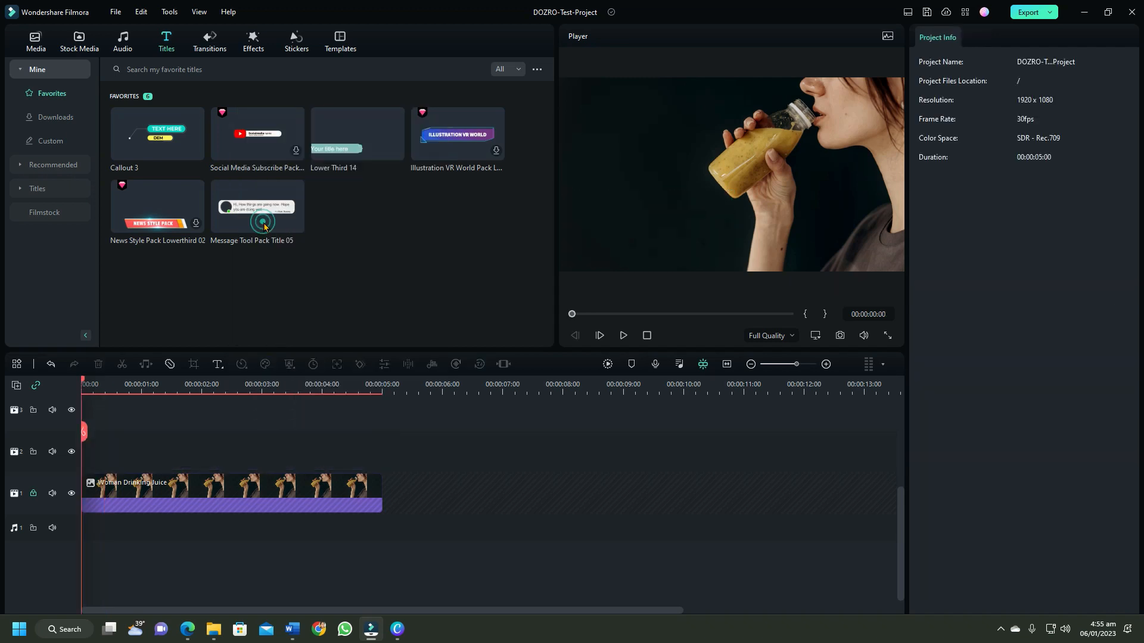
# Add a 3D text title to the timeline and preview it
pyautogui.click(218, 364)
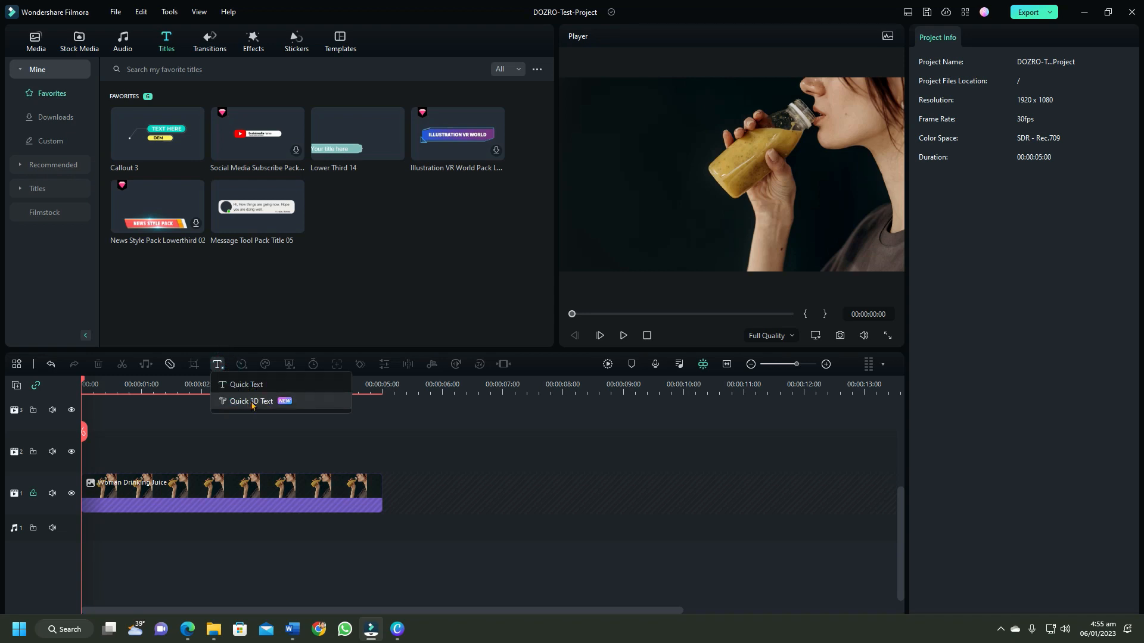
pyautogui.click(251, 401)
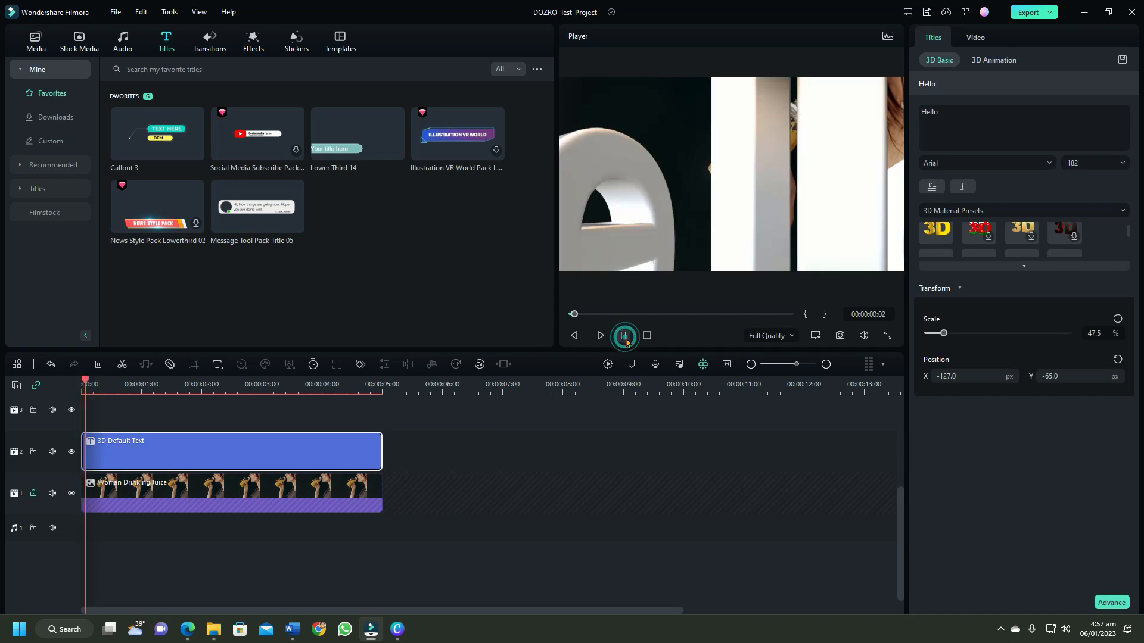
pyautogui.click(598, 336)
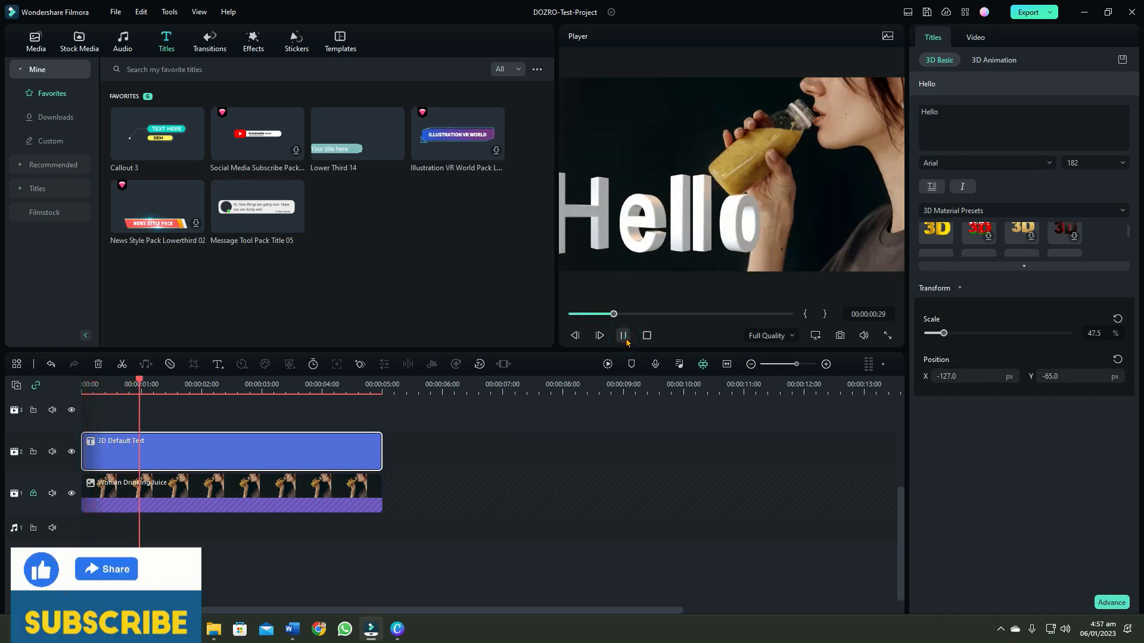
# Type 'DOZR' as the 3D title's text and set it in the Baloo font
pyautogui.write('DOZR')
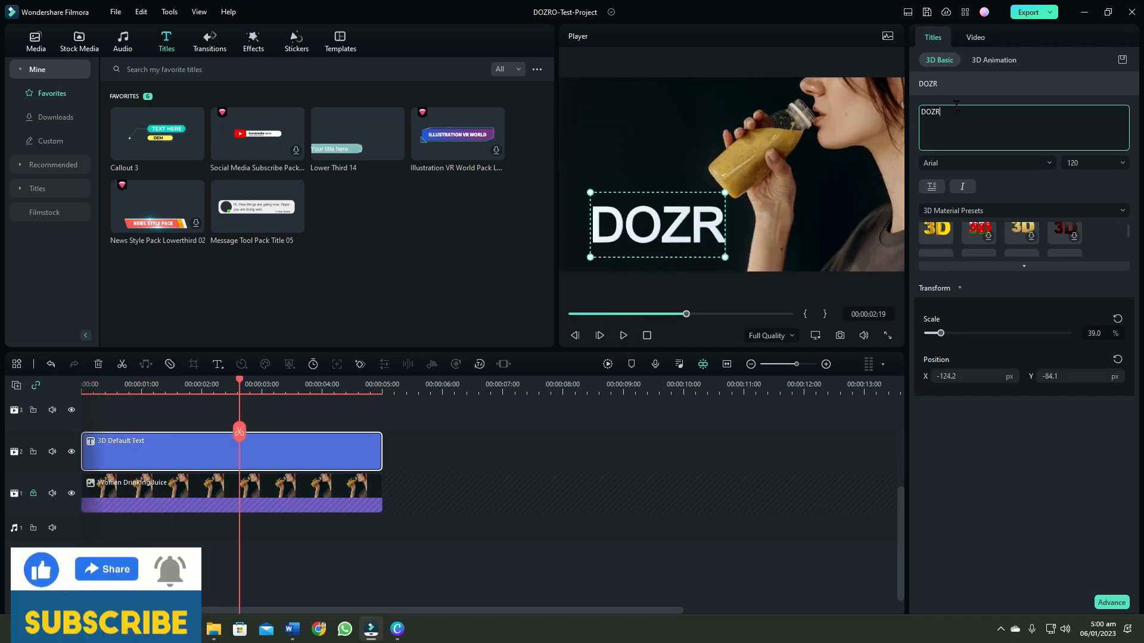
pyautogui.click(1048, 163)
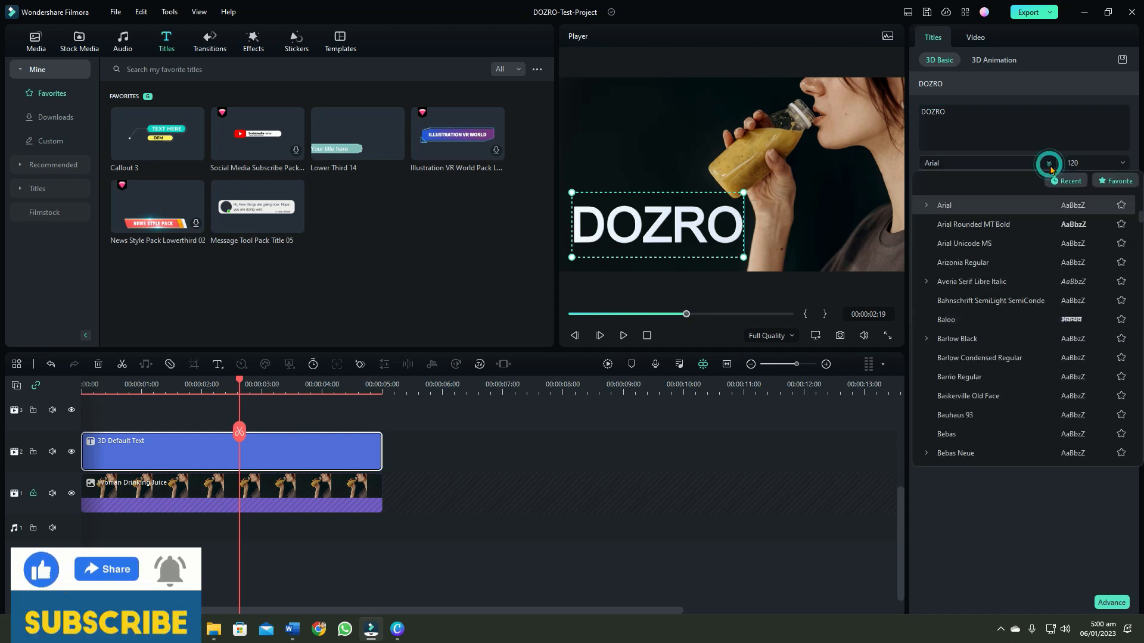
pyautogui.click(1049, 163)
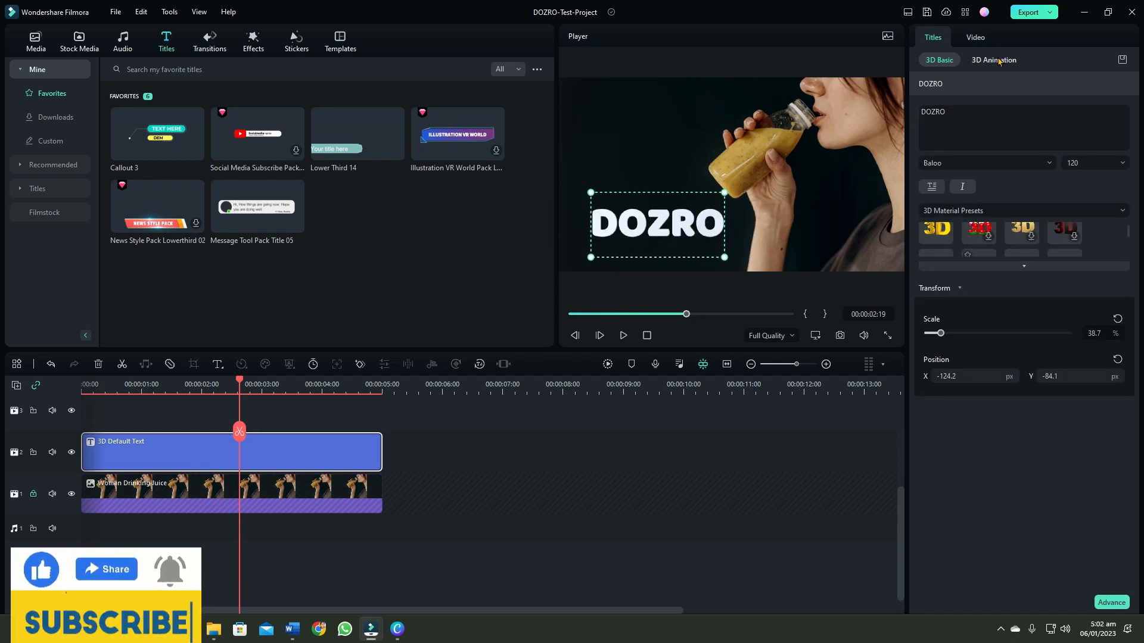
# Set the DOZRO title's 3D animation to None, preview it, and apply the sparkle material preset
pyautogui.click(994, 59)
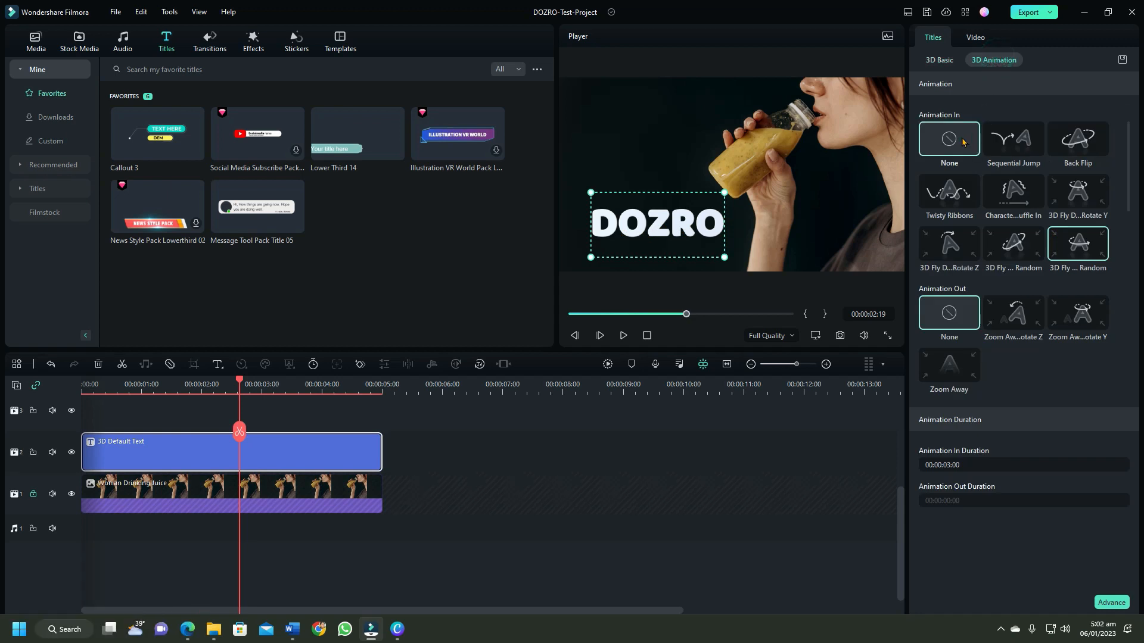
pyautogui.click(949, 139)
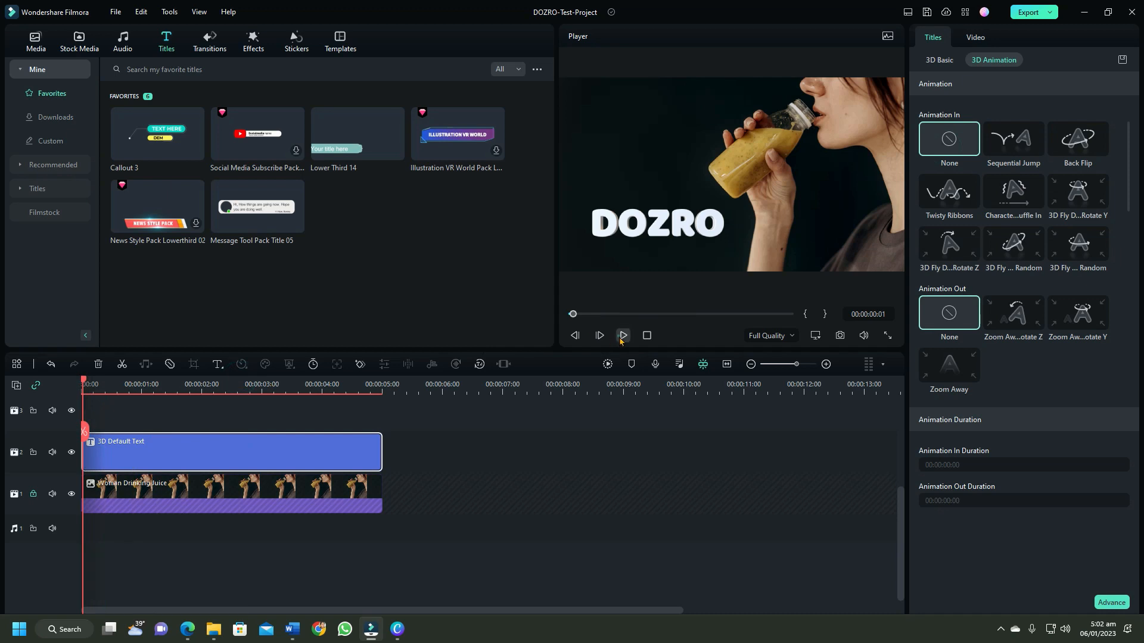
pyautogui.click(939, 59)
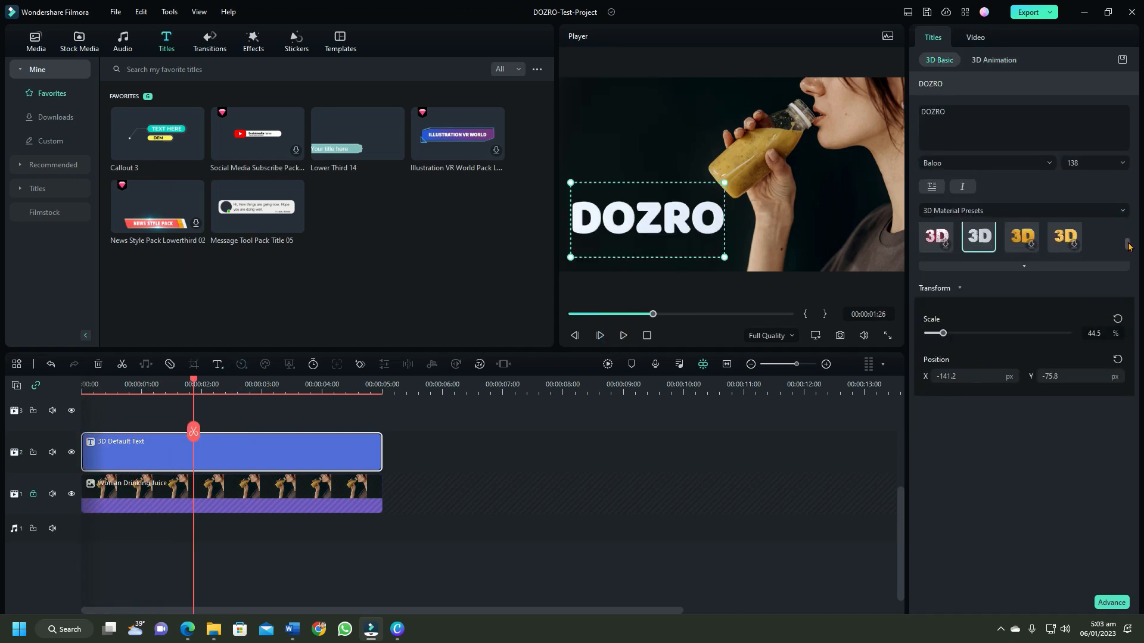
pyautogui.click(935, 238)
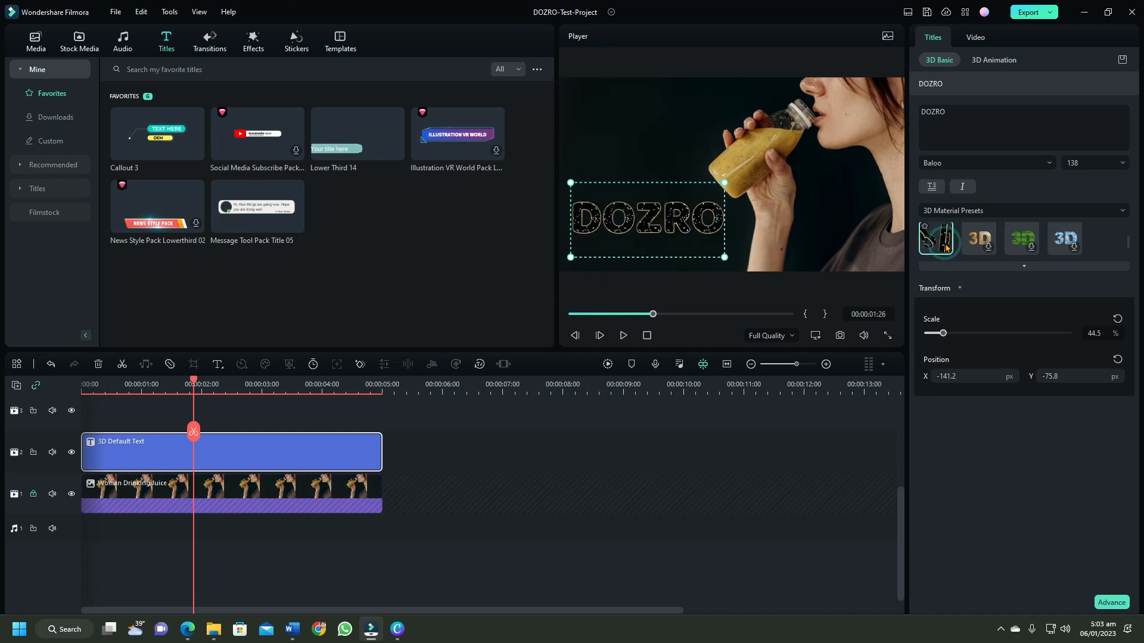
pyautogui.click(936, 239)
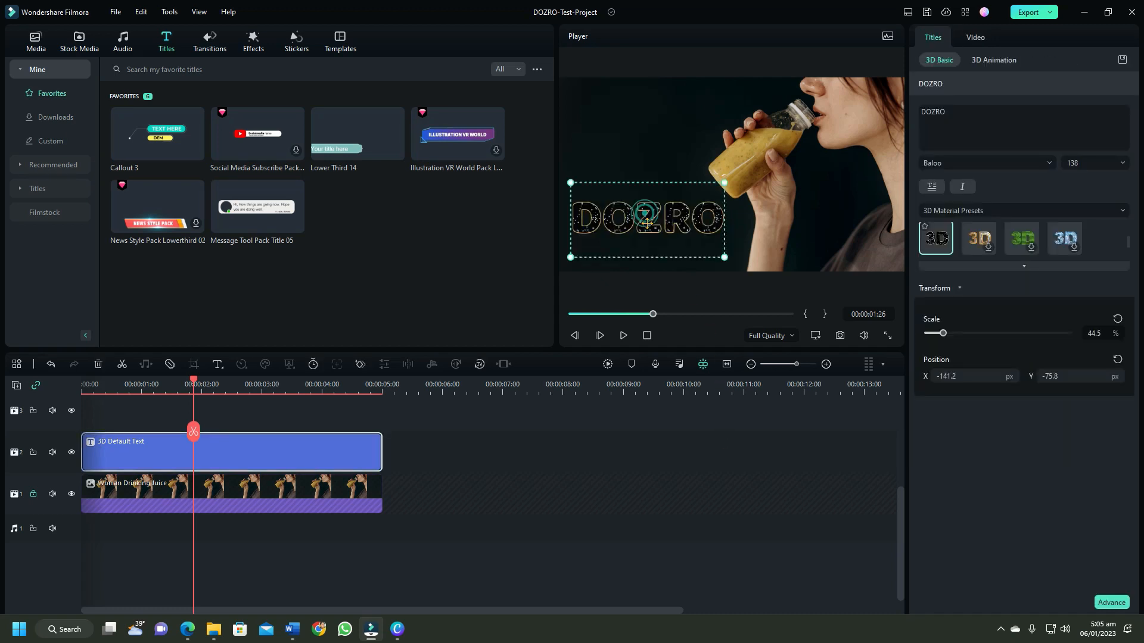
# Search titles for 'Message Tool Pack', add Title 05 and clear its message text
pyautogui.click(35, 42)
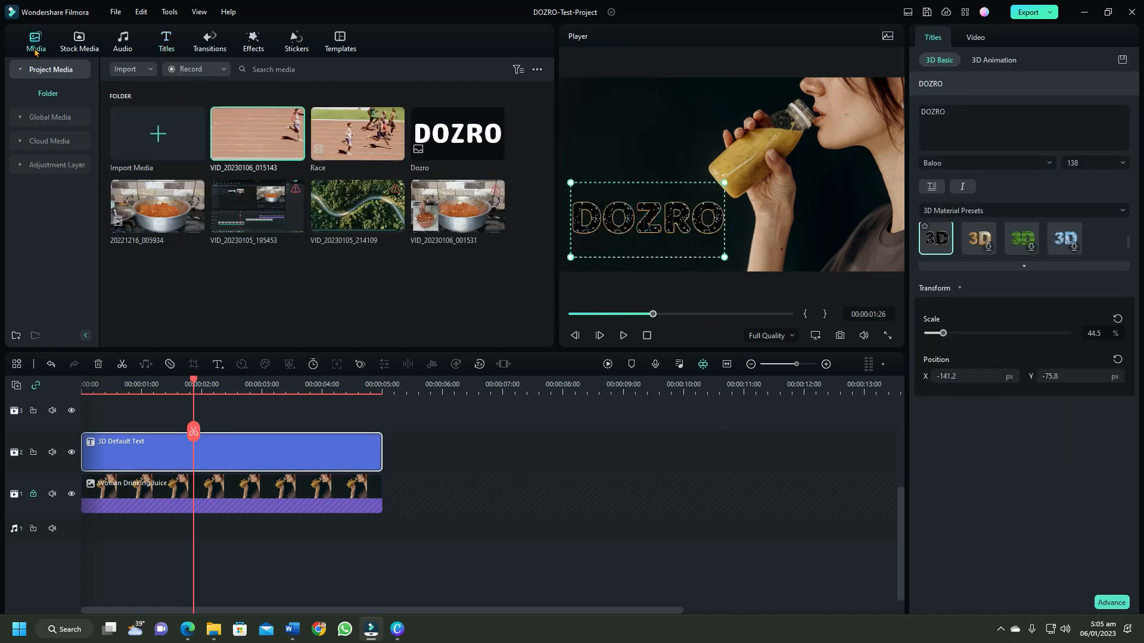
pyautogui.click(133, 68)
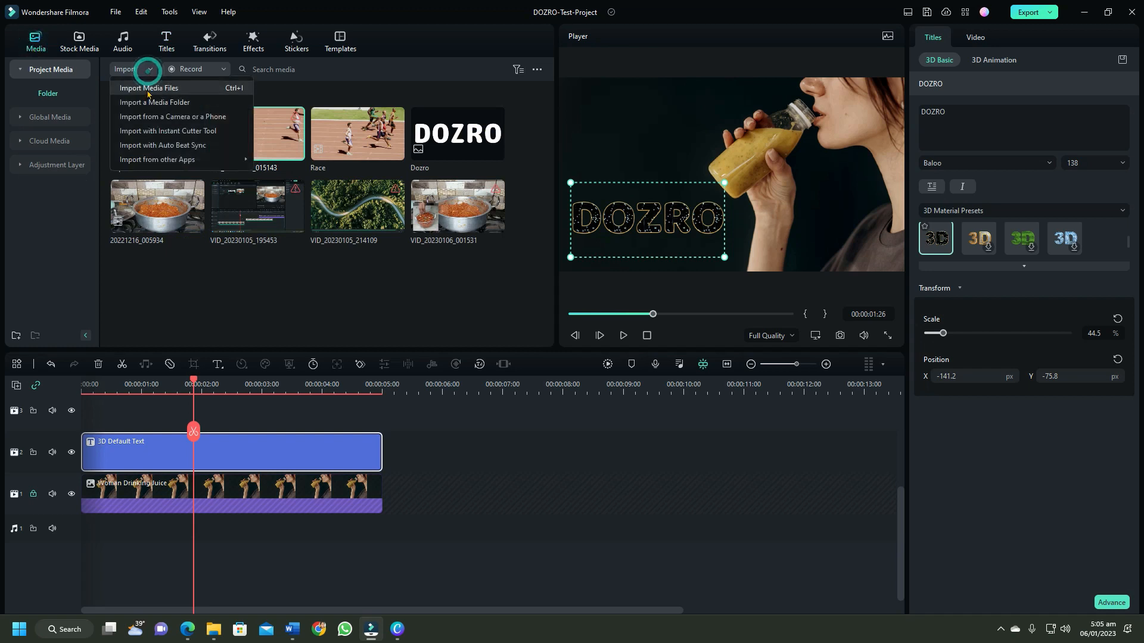
pyautogui.click(166, 41)
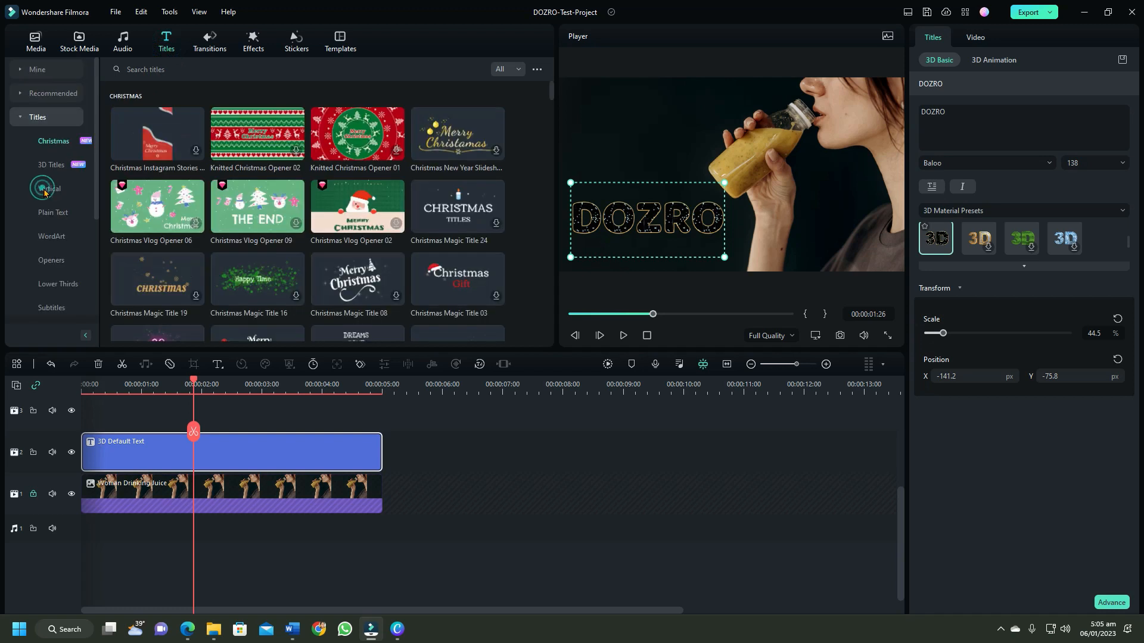
pyautogui.write('Message Tool Pack')
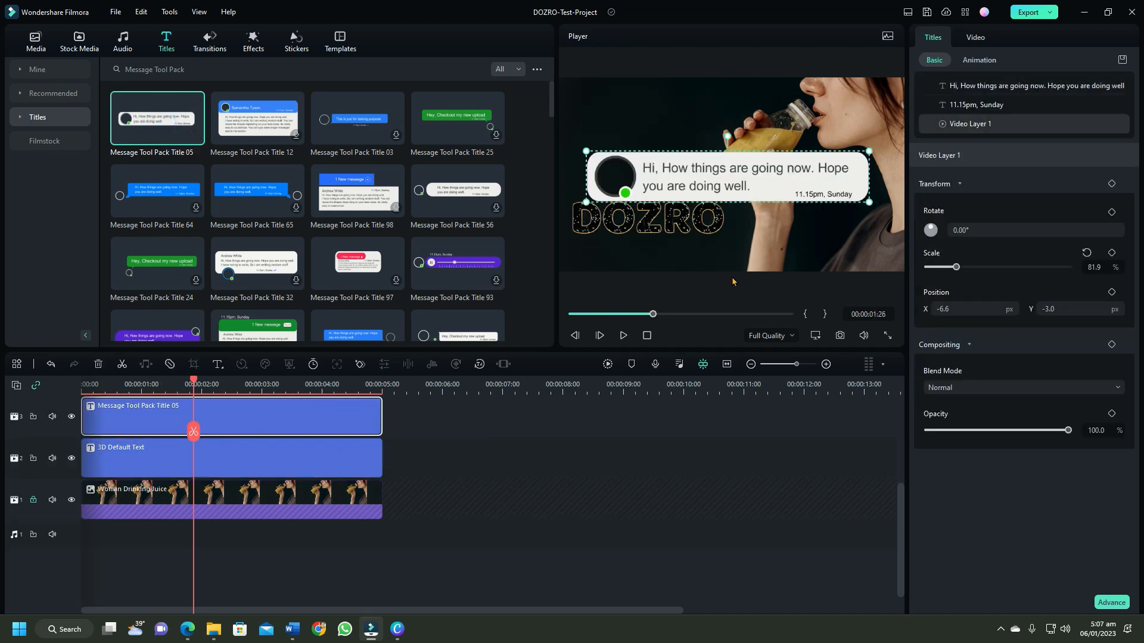
pyautogui.click(744, 177)
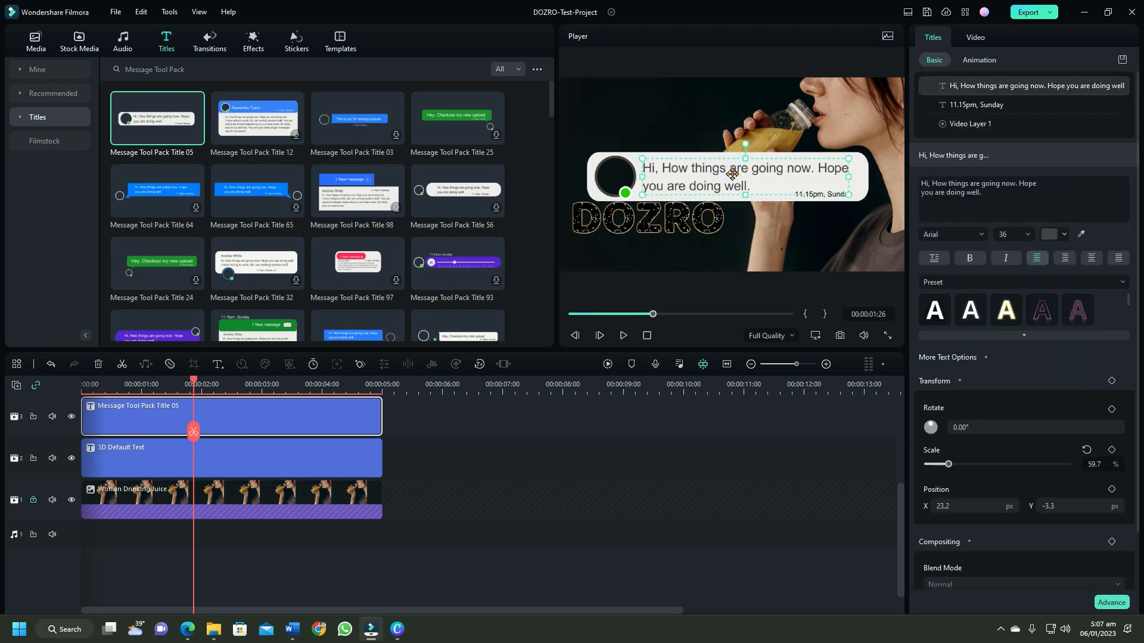
pyautogui.click(970, 123)
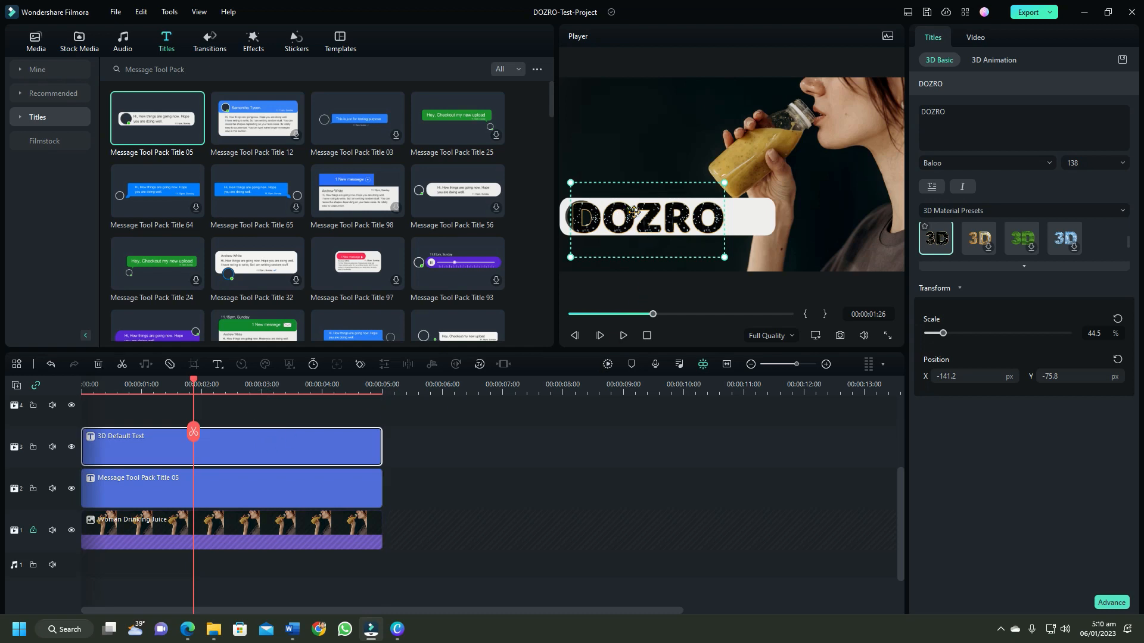
# Shift DOZRO right into the bubble, then paste a copy starting at 0s
pyautogui.moveTo(635, 218); pyautogui.dragTo(668, 218)
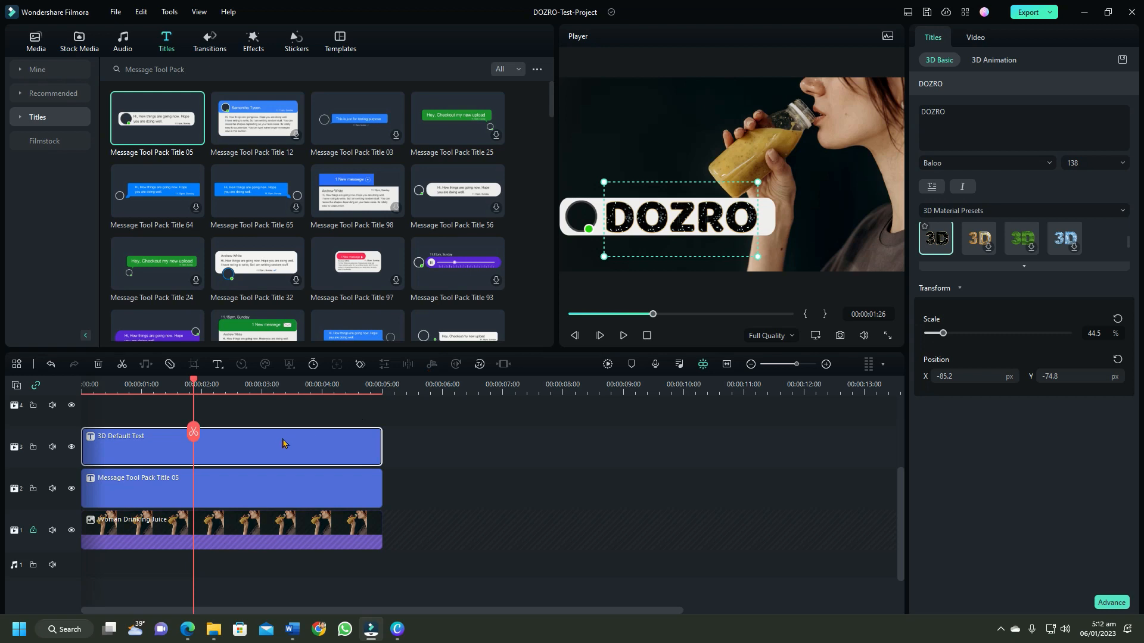
pyautogui.rightClick(283, 442)
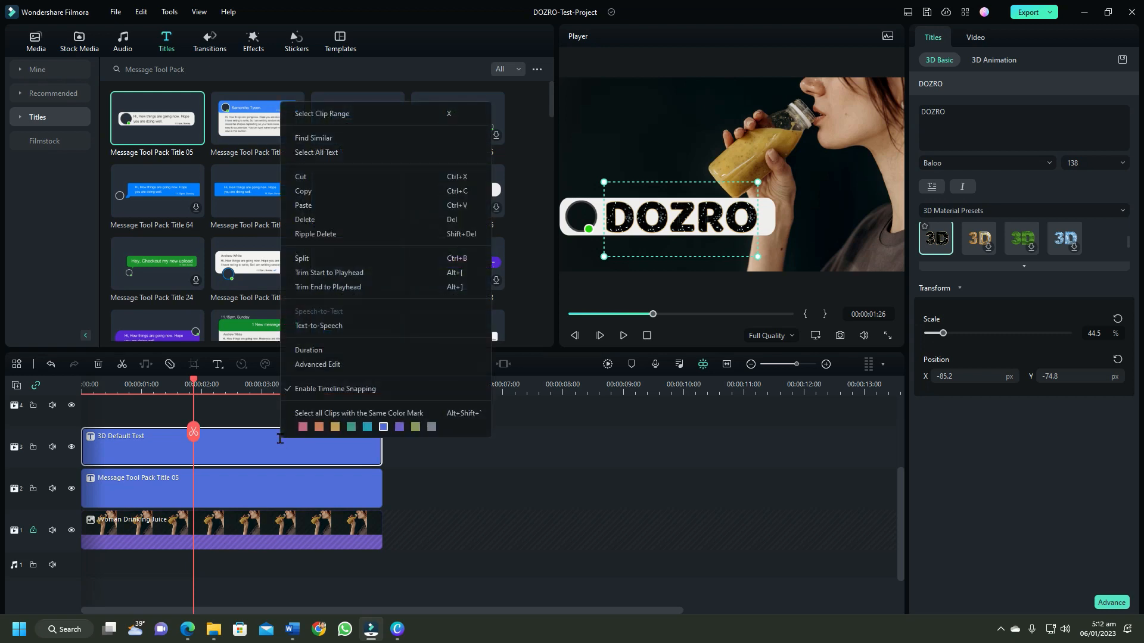
pyautogui.moveTo(302, 192)
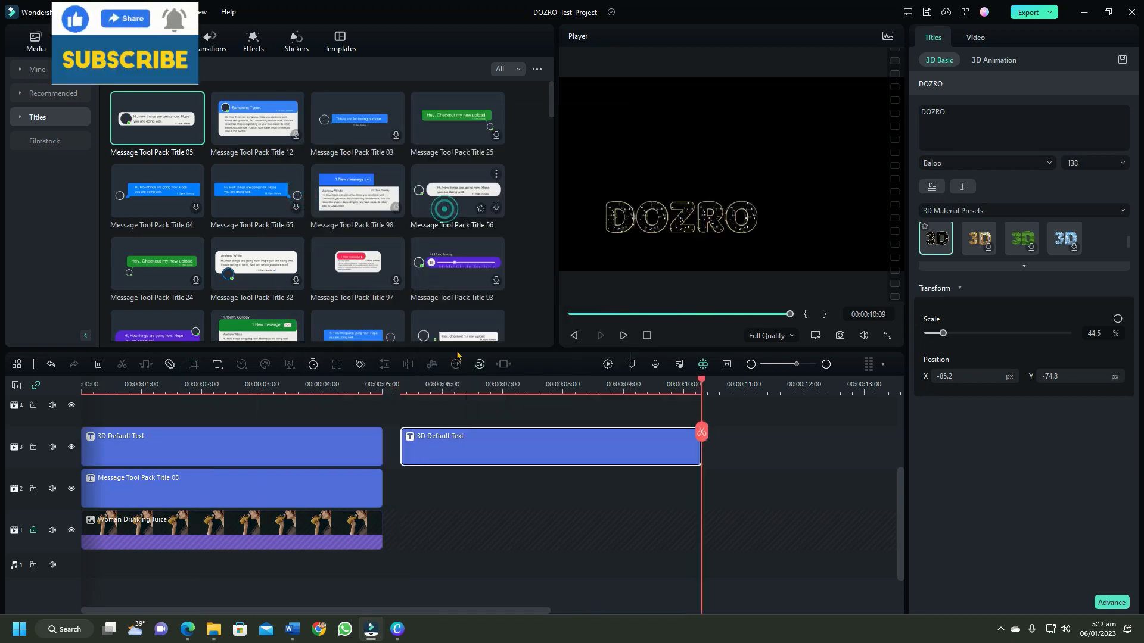
pyautogui.moveTo(549, 446); pyautogui.dragTo(394, 409)
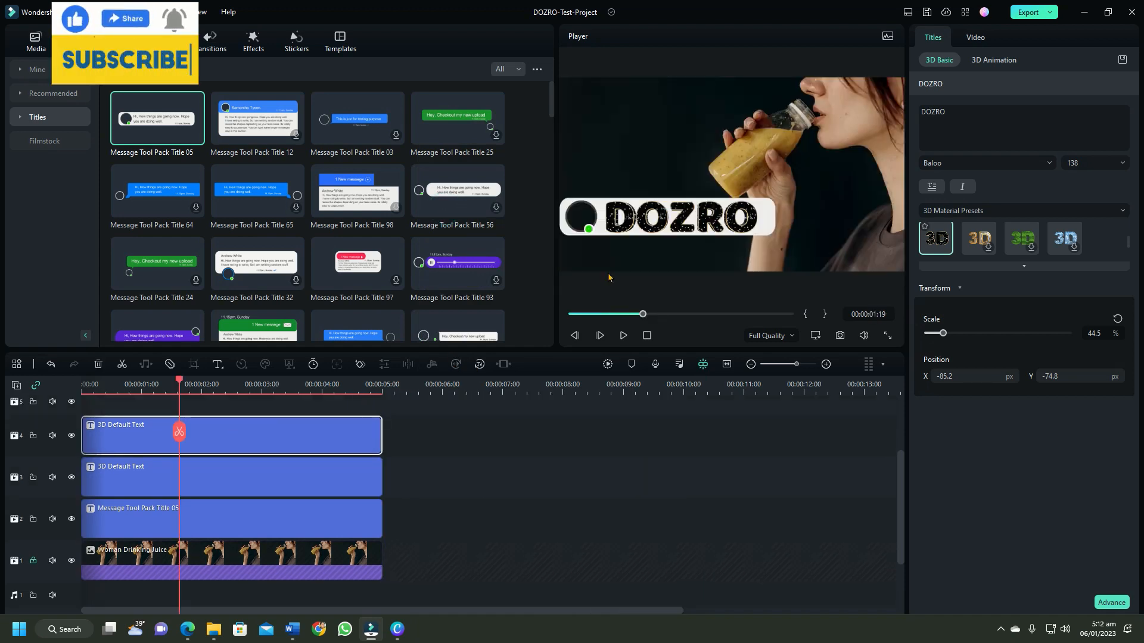
# Position the DOZRO copy to the right of the original in the Player
pyautogui.click(666, 217)
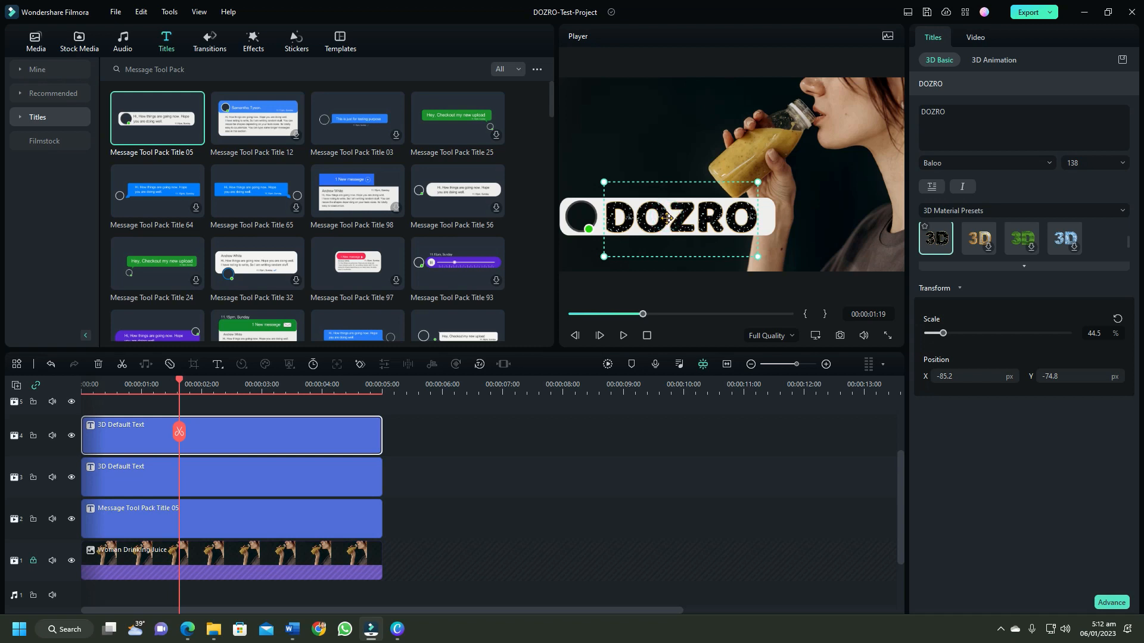
pyautogui.moveTo(667, 219); pyautogui.dragTo(667, 135)
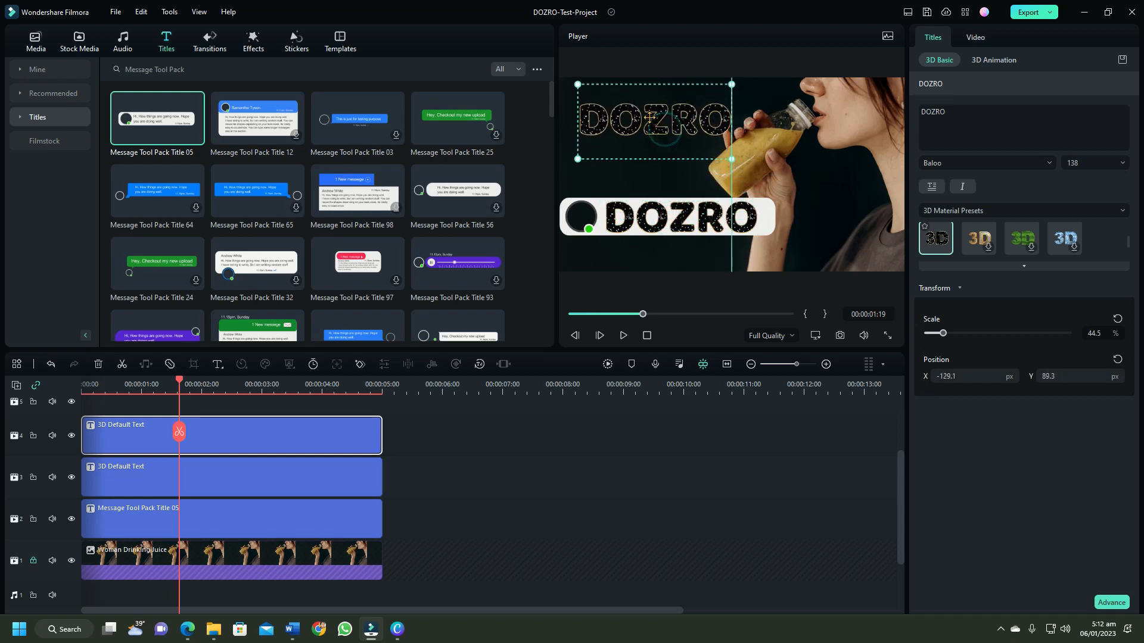
pyautogui.moveTo(653, 120); pyautogui.dragTo(799, 215)
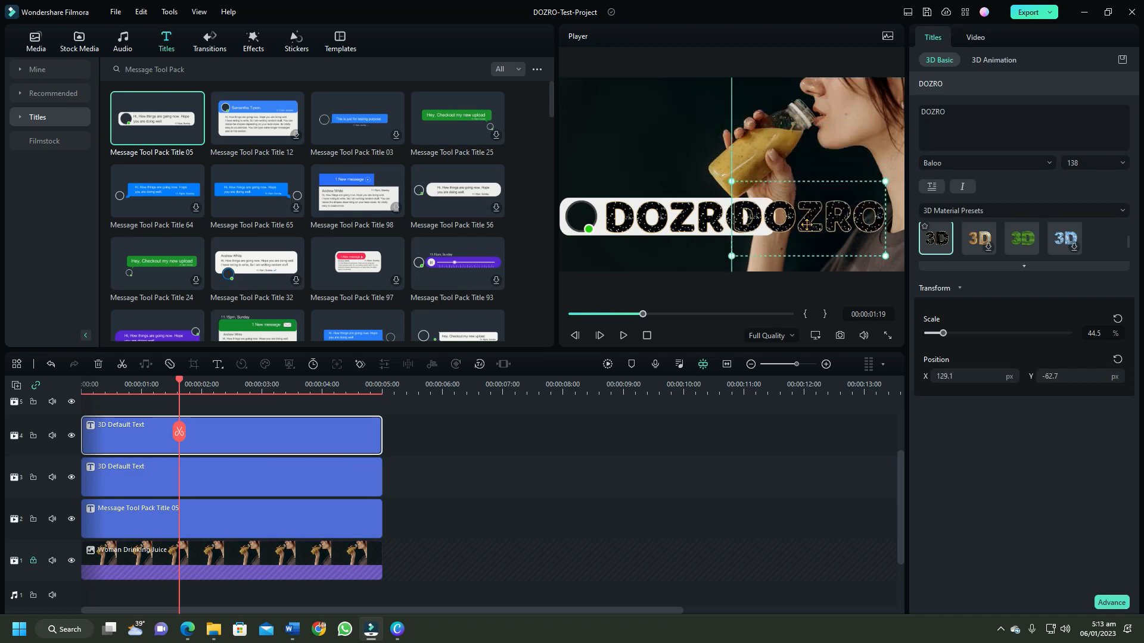